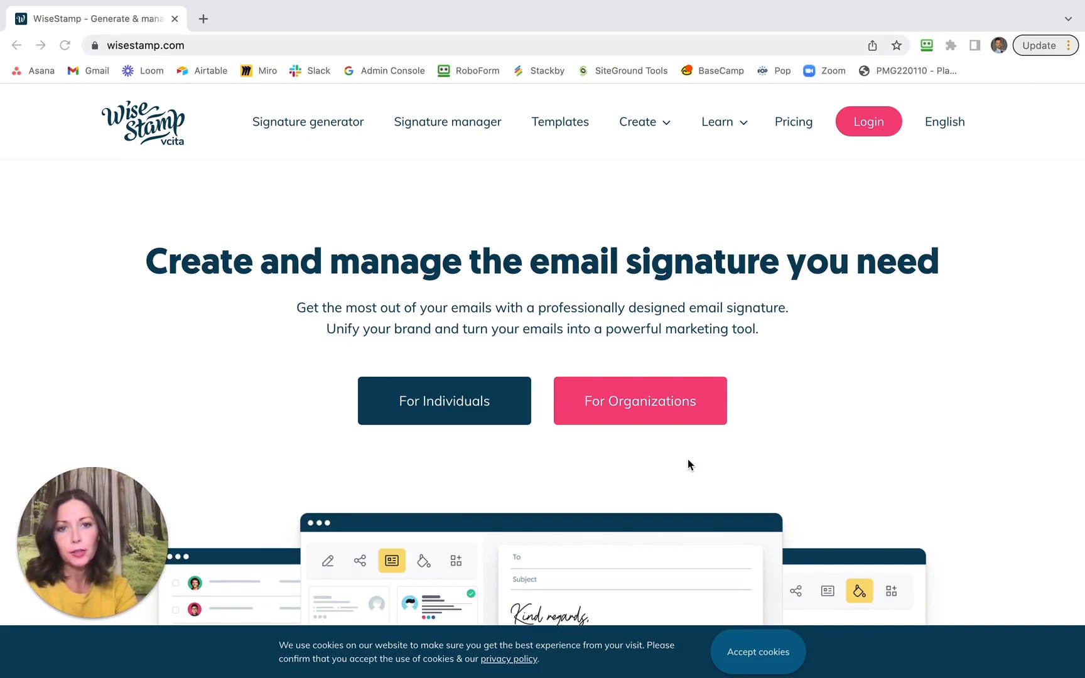
{"action": "mouse_move", "coordinate": [701, 338]}
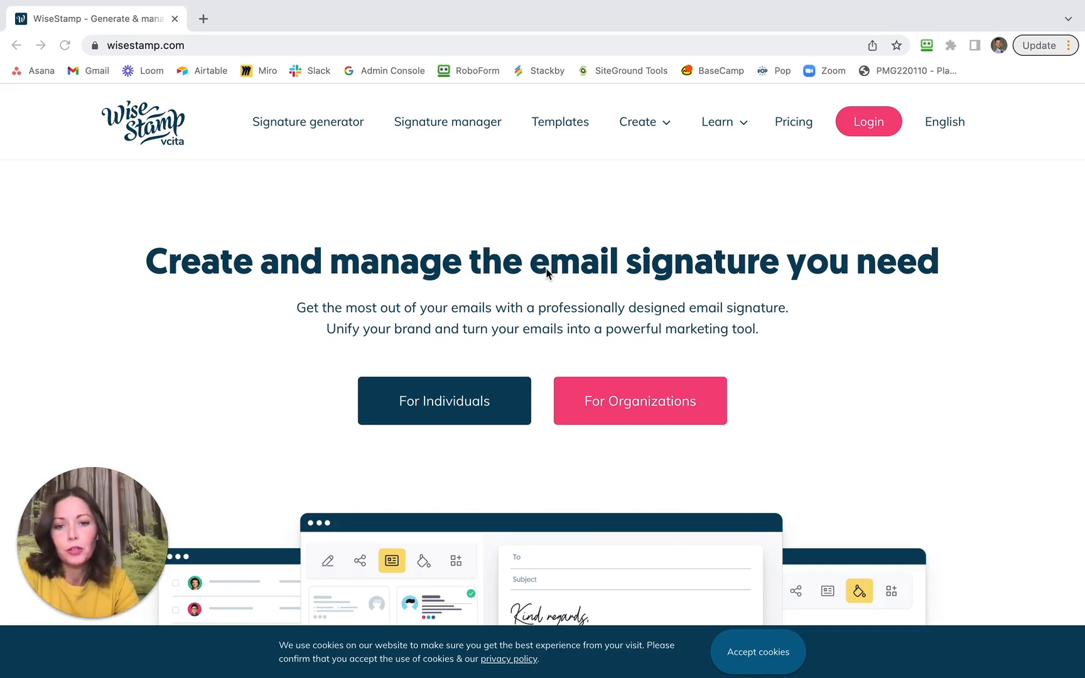
{"action": "mouse_move", "coordinate": [238, 221]}
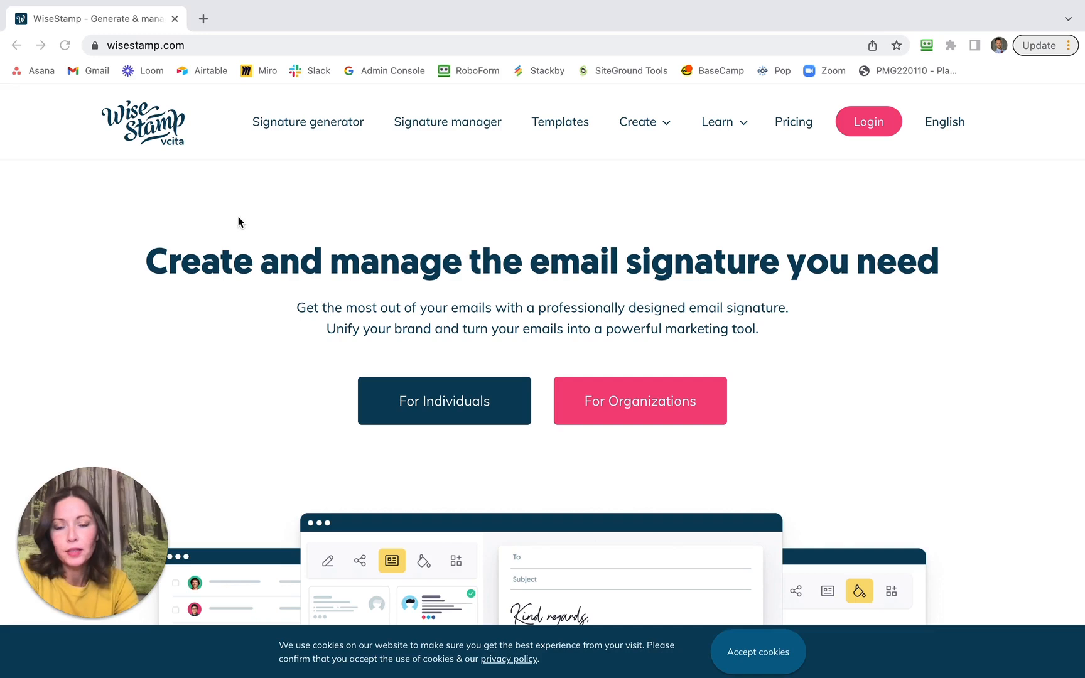
{"action": "mouse_move", "coordinate": [414, 256]}
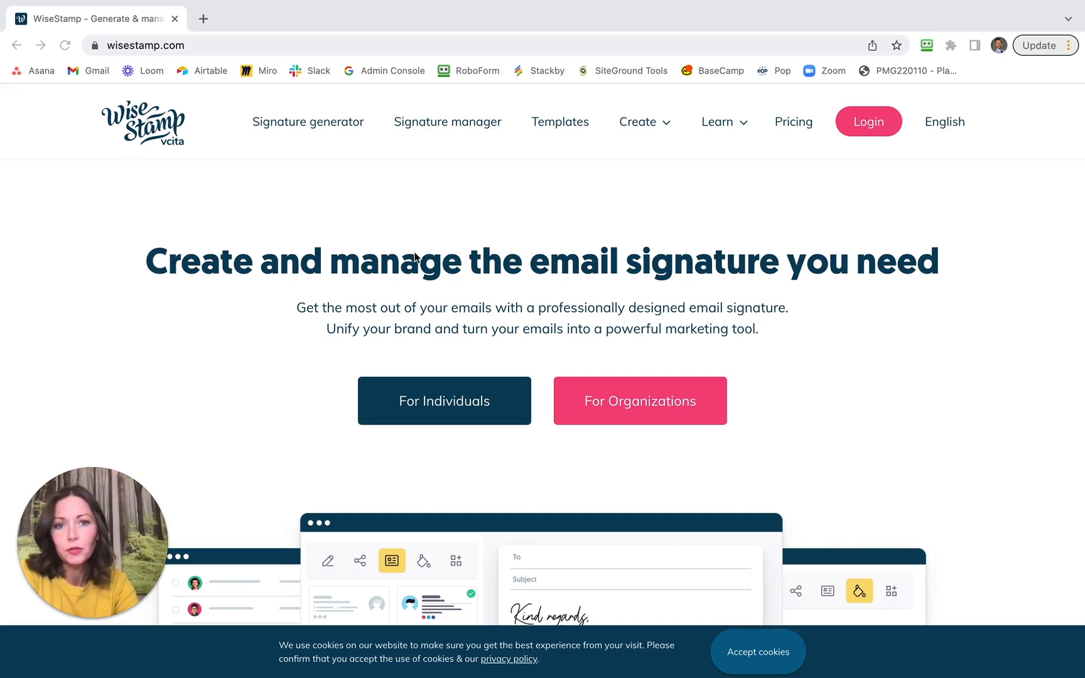
{"action": "mouse_move", "coordinate": [903, 283]}
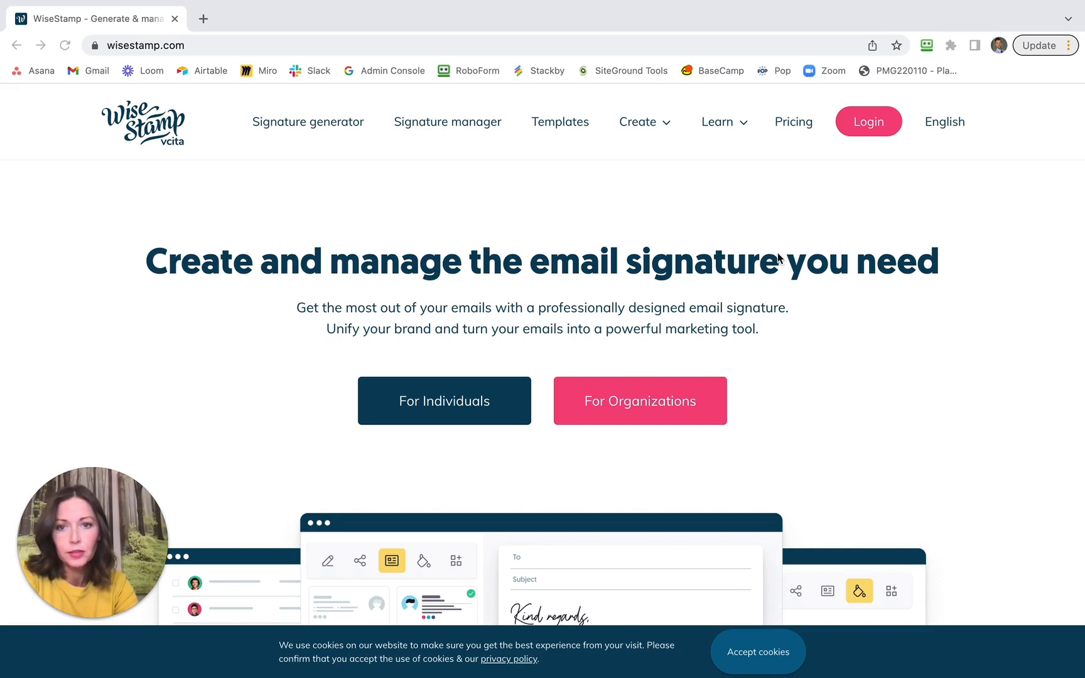
{"action": "mouse_move", "coordinate": [791, 239]}
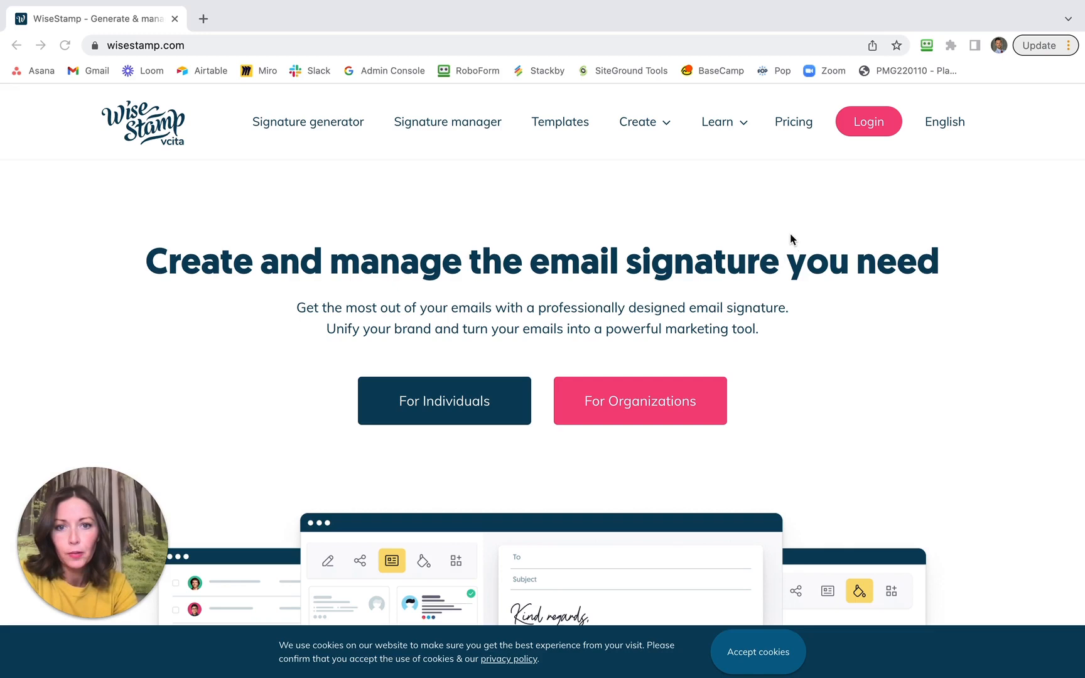
{"action": "mouse_move", "coordinate": [845, 266]}
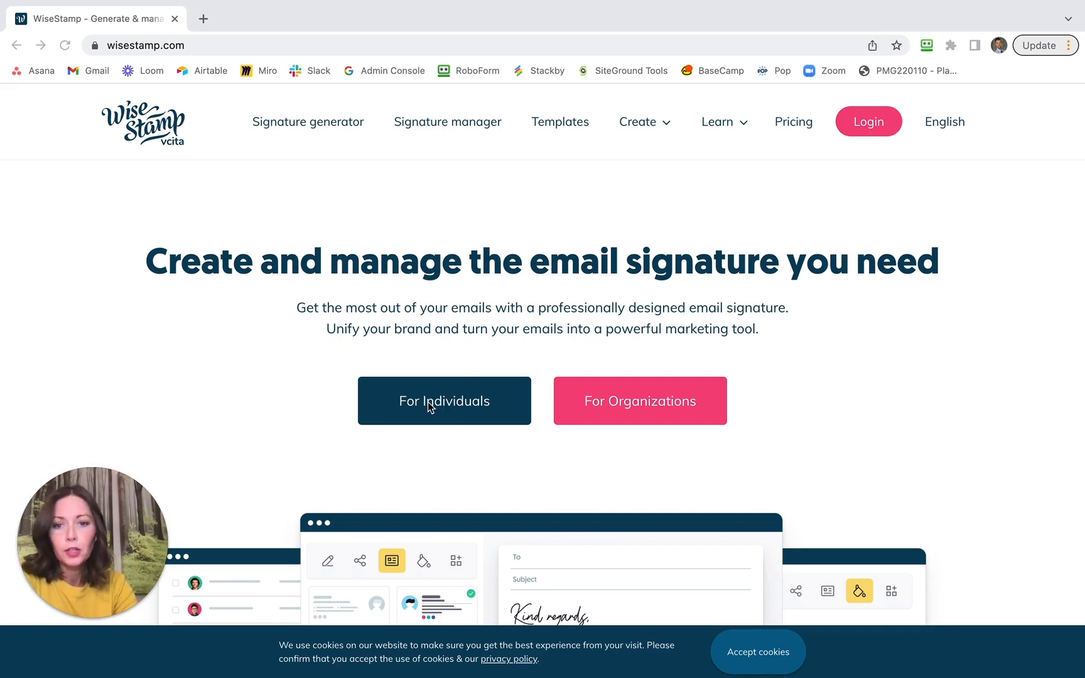
{"action": "mouse_move", "coordinate": [445, 411]}
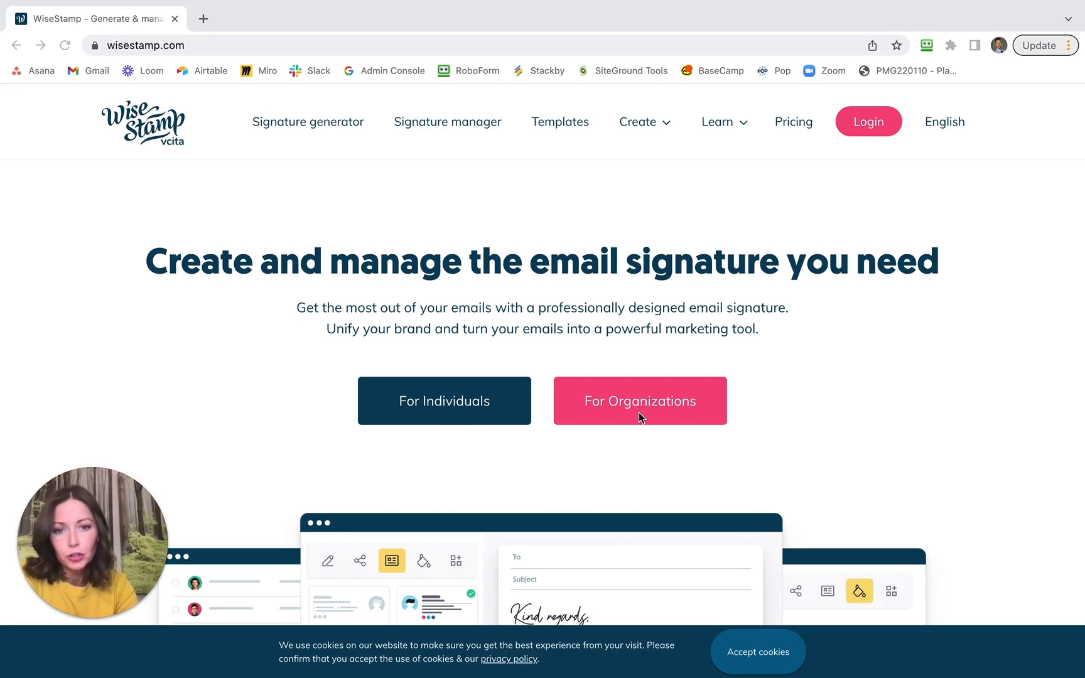
{"action": "mouse_move", "coordinate": [460, 402]}
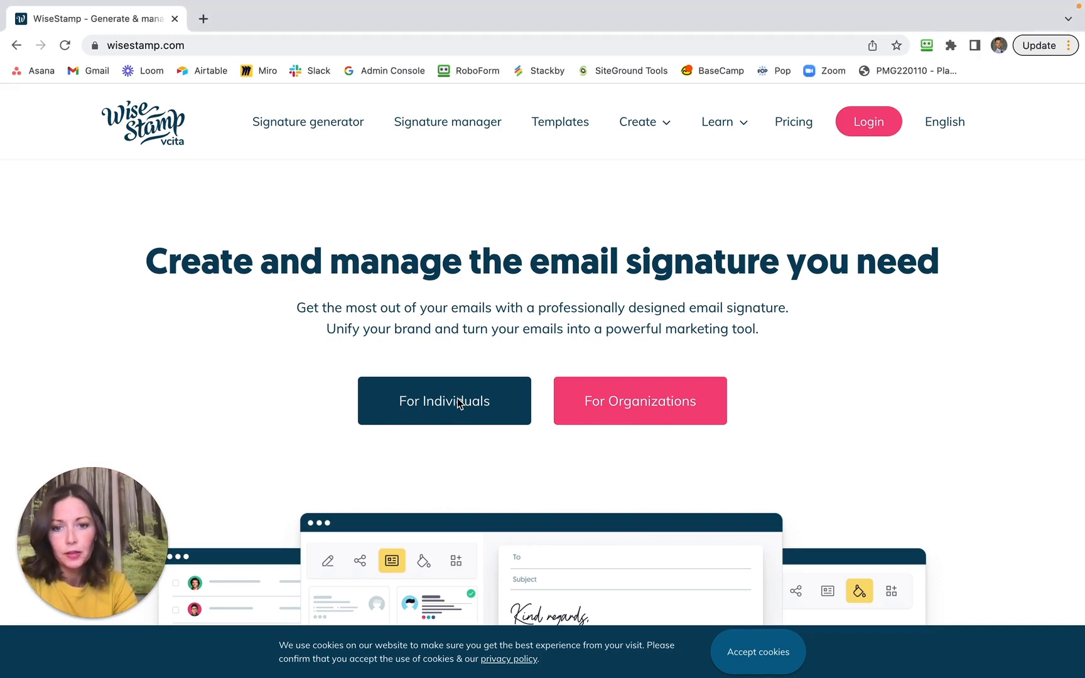
{"action": "mouse_move", "coordinate": [437, 418]}
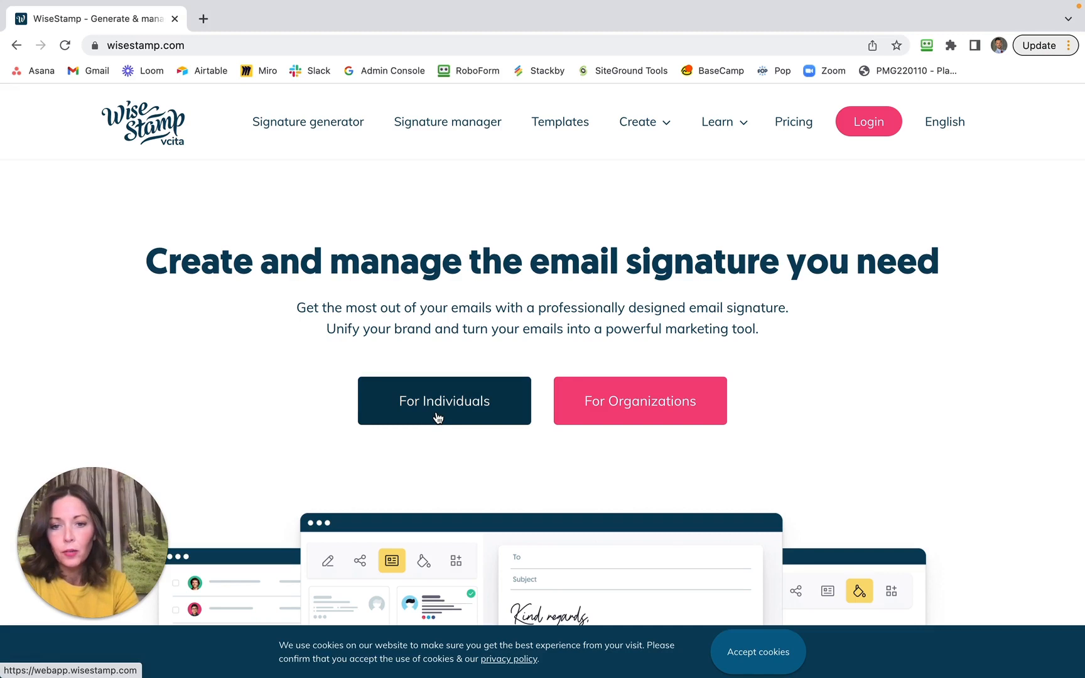
Start an individual signature and fill in Aaron's name, title, company and contact details.
{"action": "left_click", "coordinate": [444, 401]}
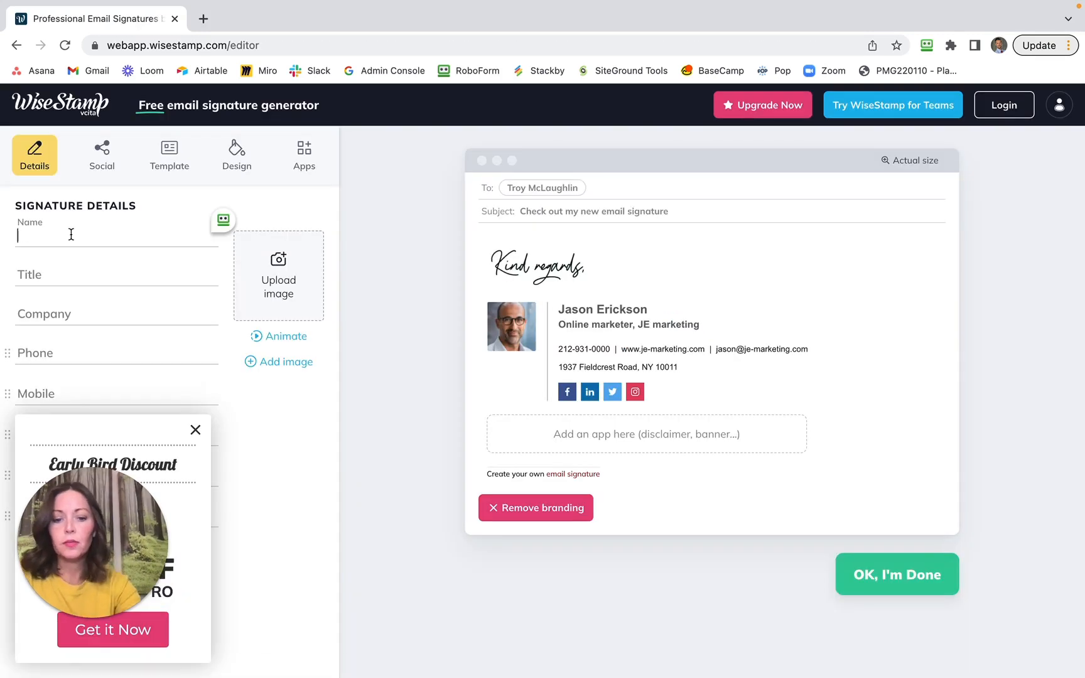
{"action": "type", "text": "Aaron Tjoms"}
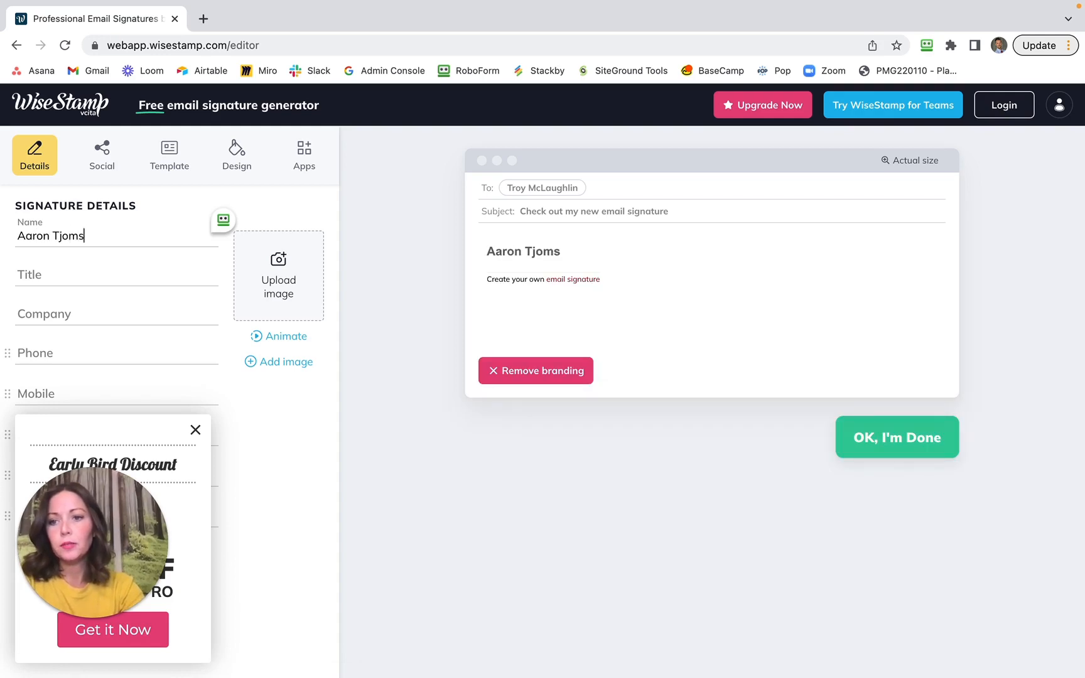
{"action": "type", "text": "land"}
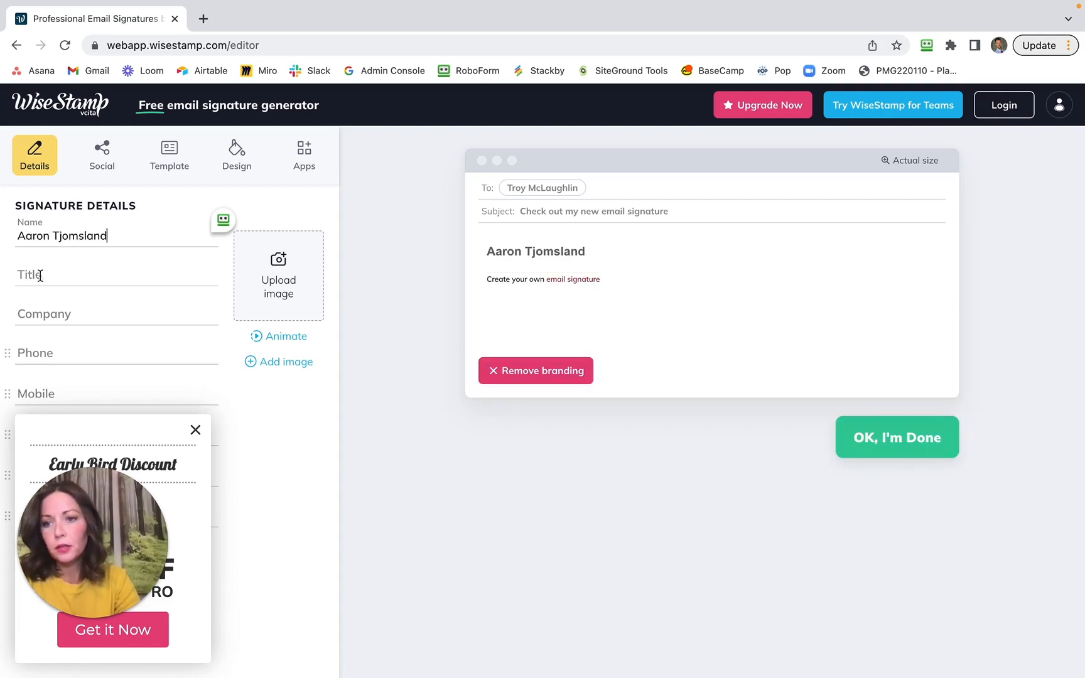
{"action": "type", "text": "Founder and COO"}
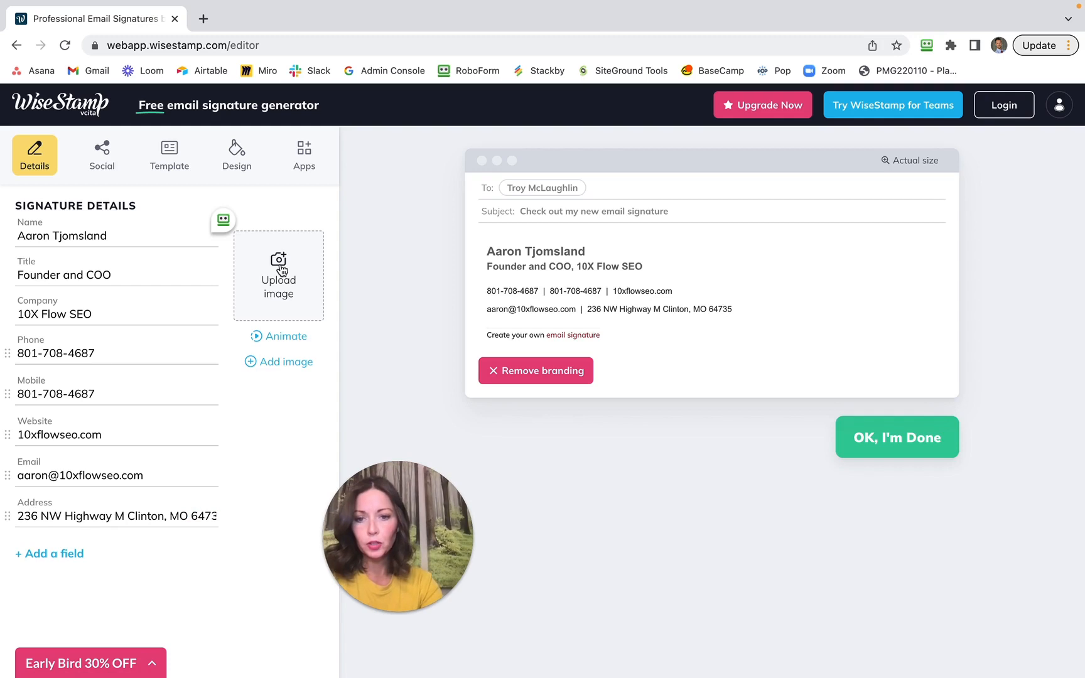
Upload the headshot photo as the signature's profile image.
{"action": "left_click", "coordinate": [279, 273]}
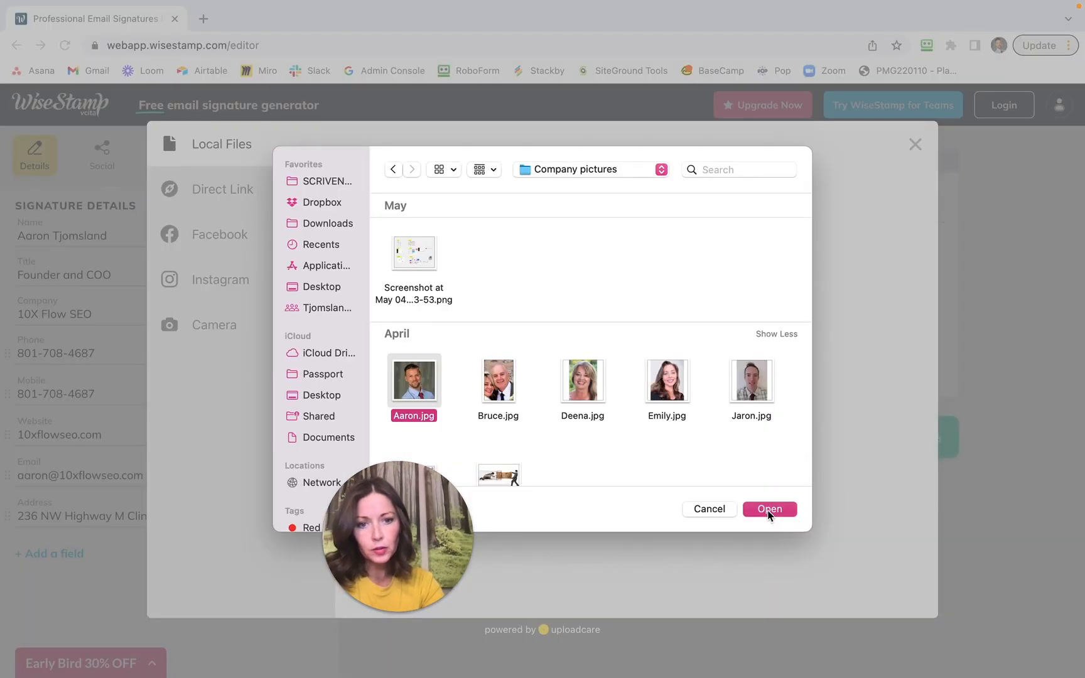
{"action": "left_click", "coordinate": [768, 508]}
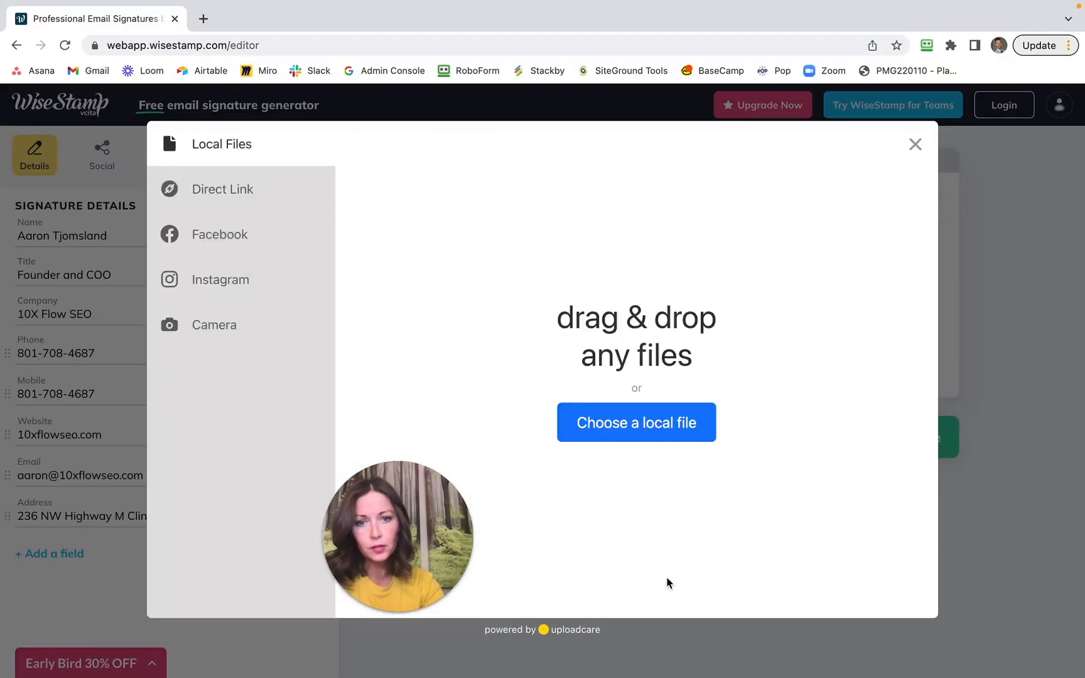
{"action": "left_click", "coordinate": [914, 145]}
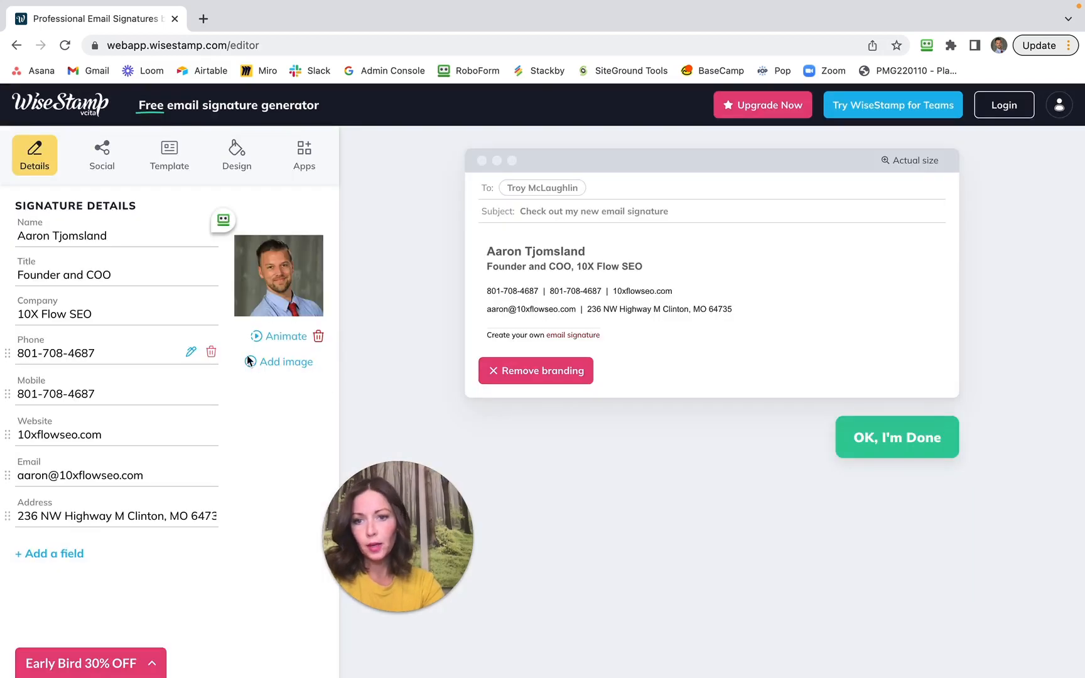
Add the 10X Flow SEO logo as a second signature image.
{"action": "left_click", "coordinate": [287, 362]}
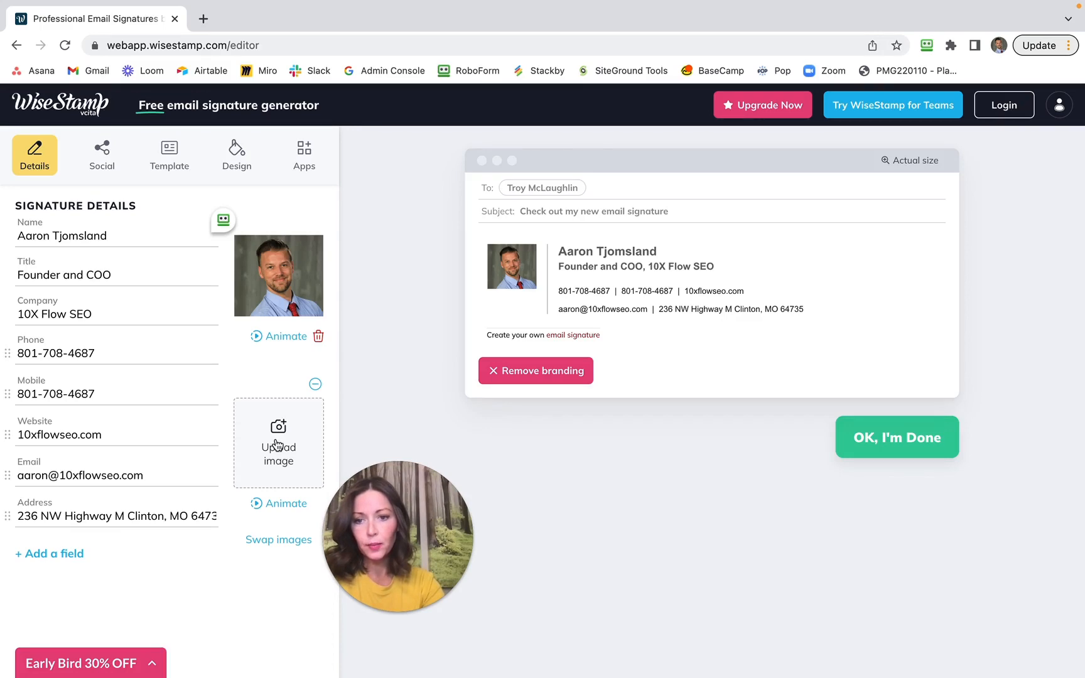
{"action": "left_click", "coordinate": [279, 442]}
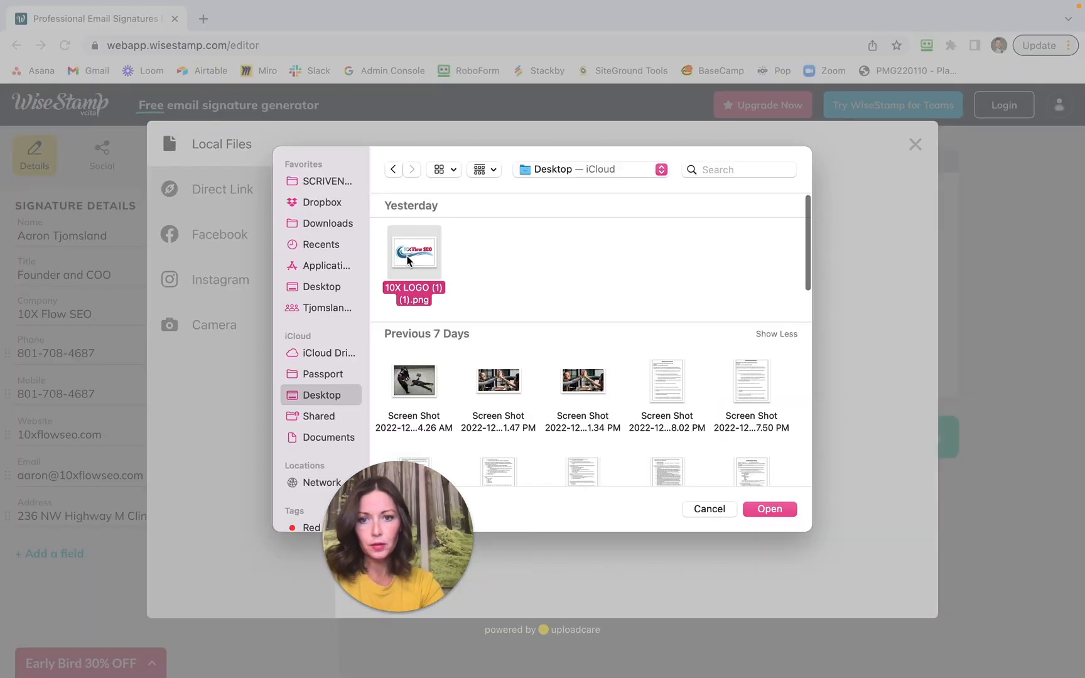
{"action": "left_click", "coordinate": [768, 510]}
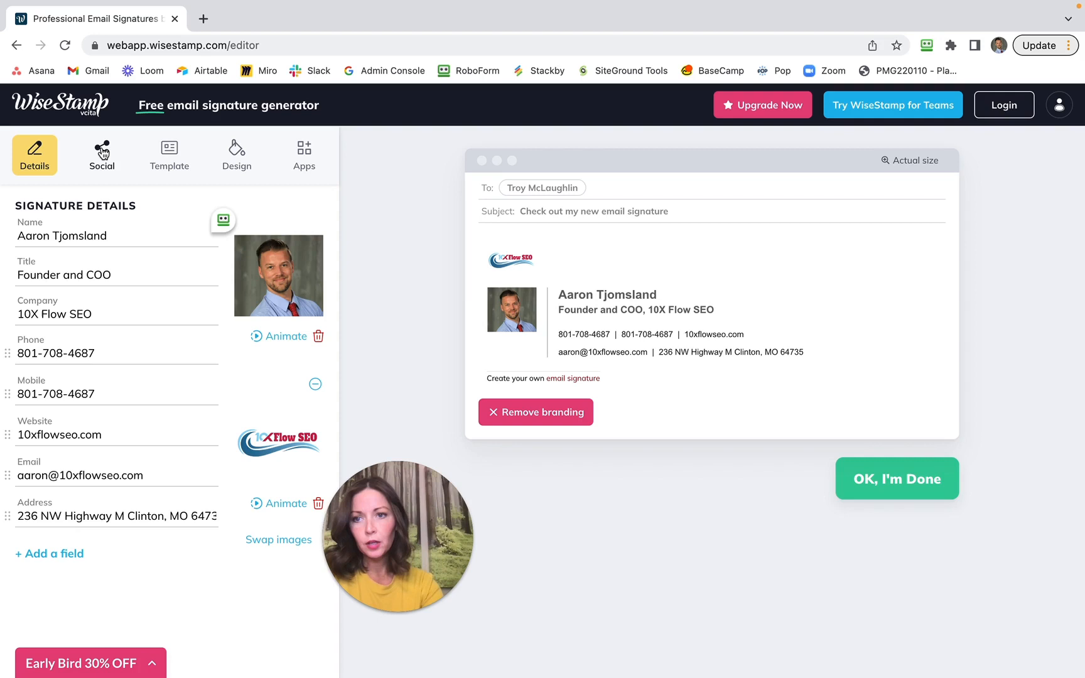
Show the social profile link settings, leaving all profiles empty.
{"action": "left_click", "coordinate": [101, 154]}
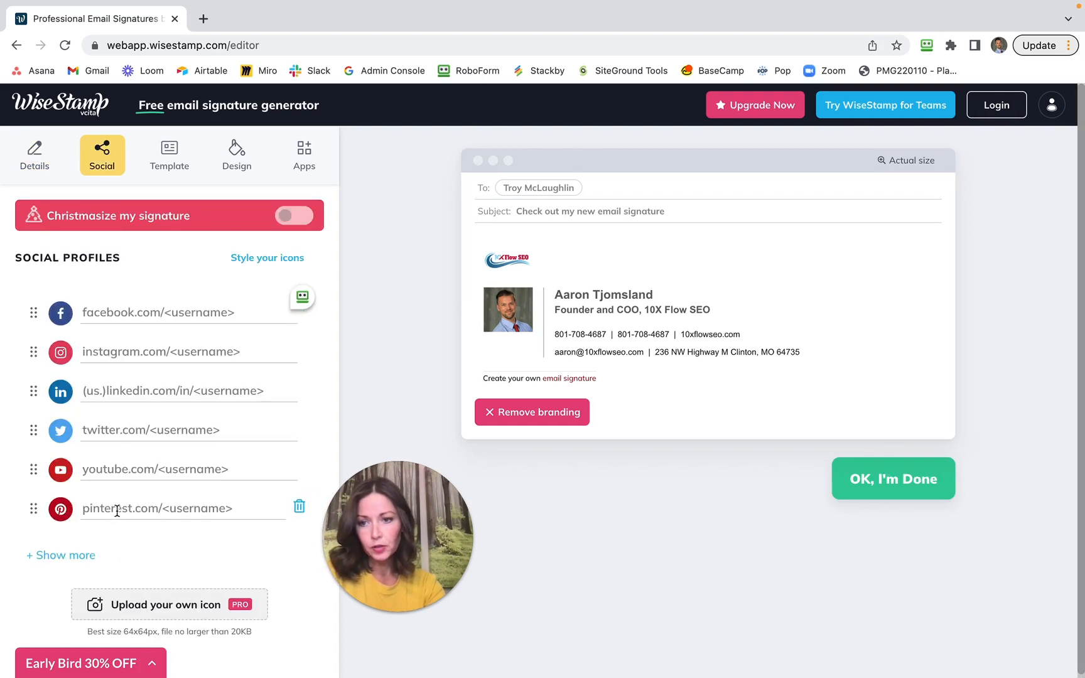
{"action": "mouse_move", "coordinate": [125, 304]}
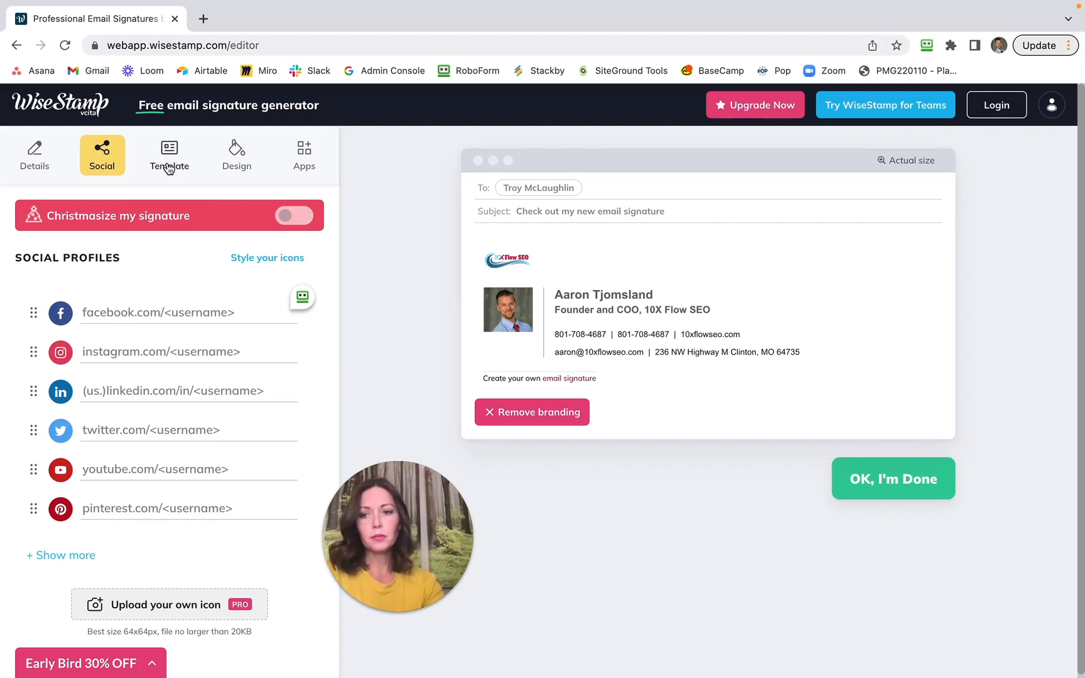
{"action": "left_click", "coordinate": [168, 154]}
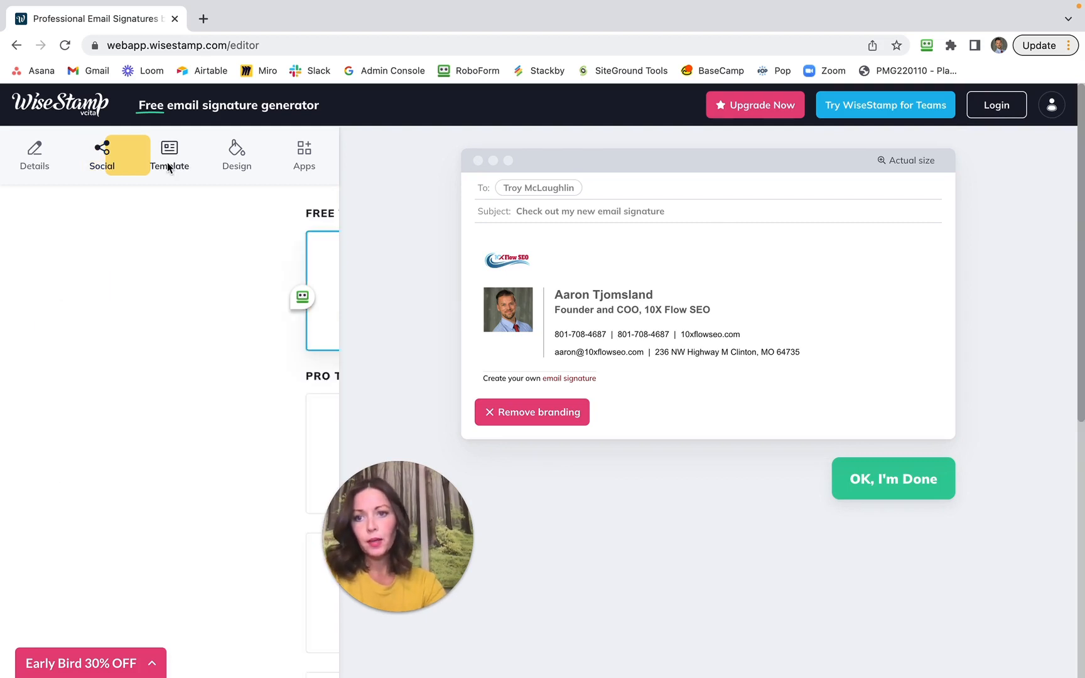
{"action": "left_click", "coordinate": [170, 155]}
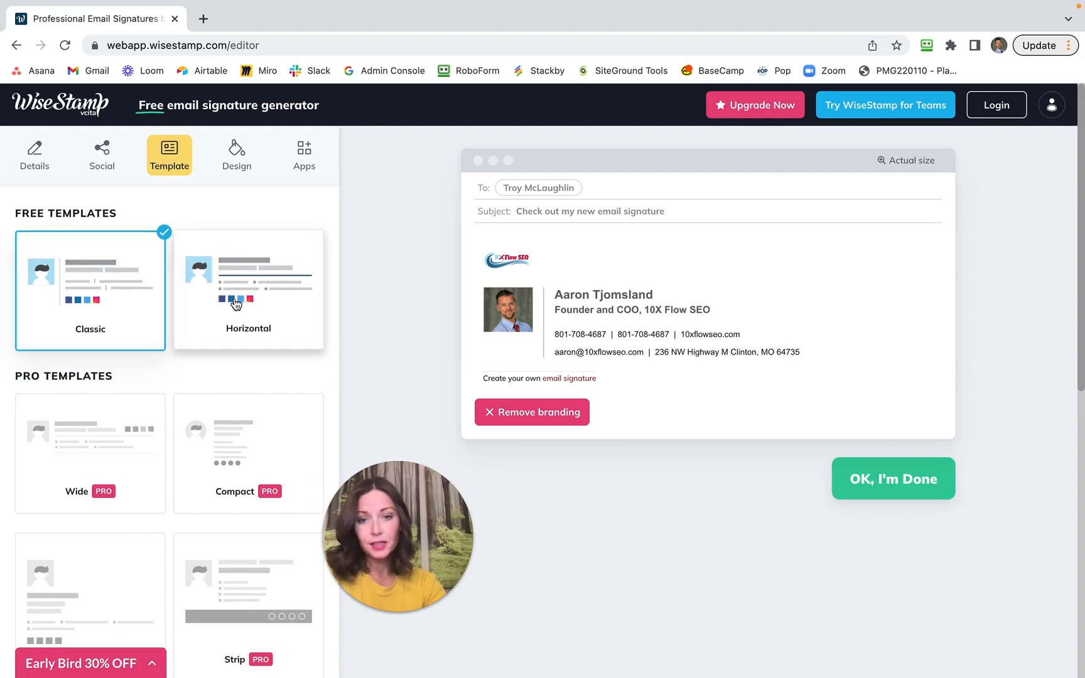
{"action": "left_click", "coordinate": [247, 291]}
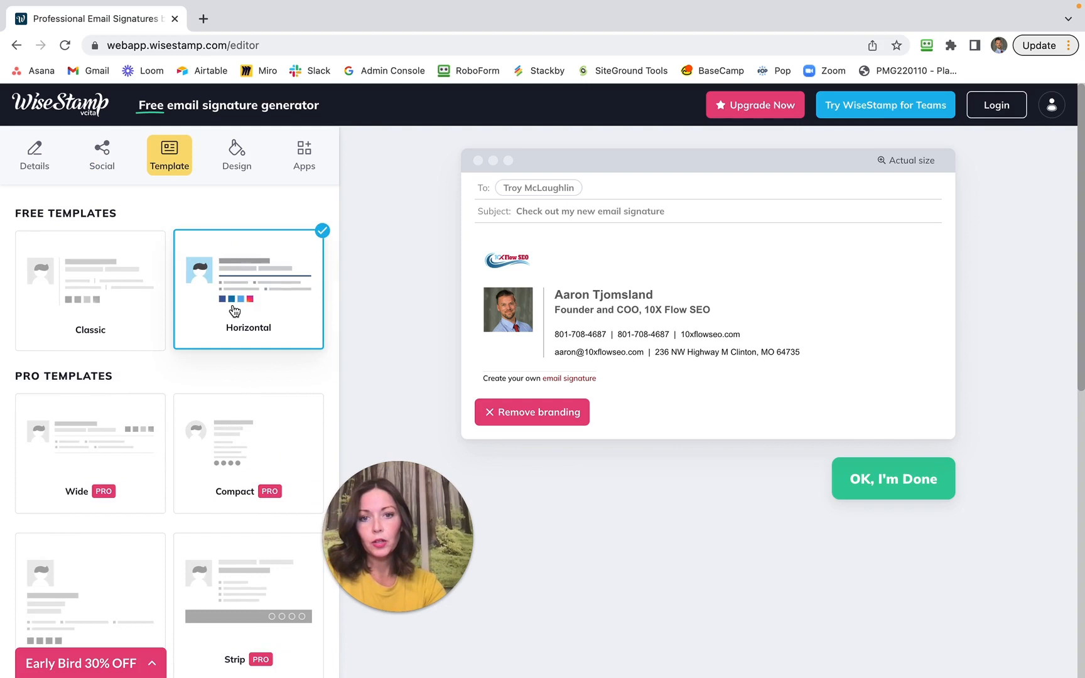
{"action": "left_click", "coordinate": [249, 289]}
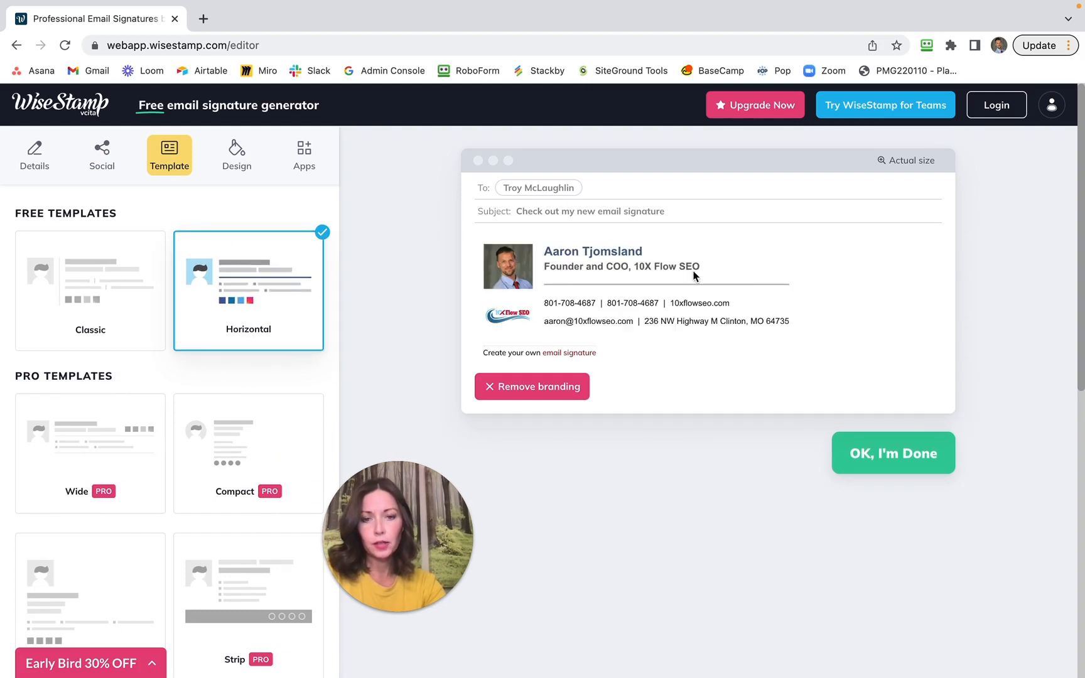
{"action": "mouse_move", "coordinate": [113, 429]}
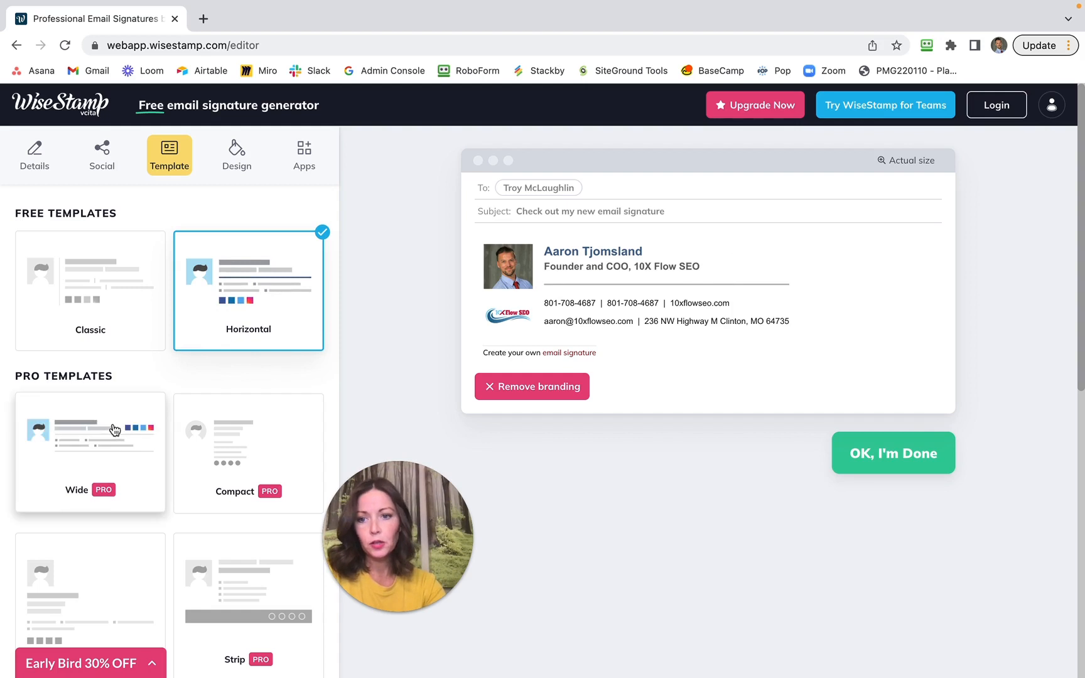
{"action": "mouse_move", "coordinate": [149, 349]}
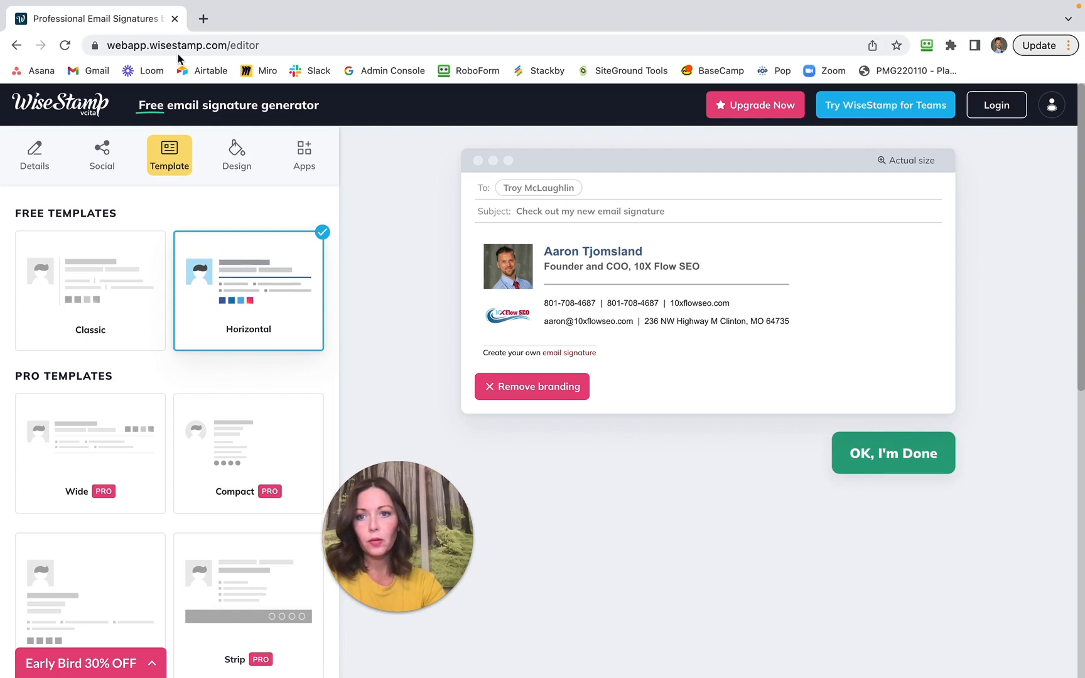
{"action": "mouse_move", "coordinate": [230, 162]}
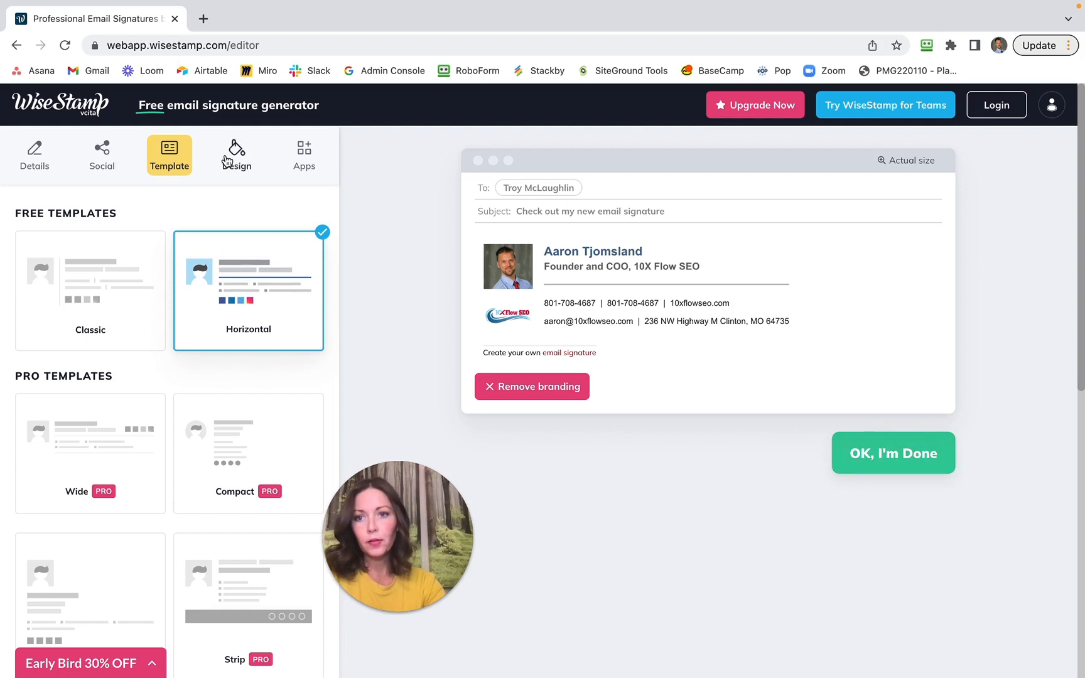
Show the design settings for font, colour and images.
{"action": "left_click", "coordinate": [236, 155]}
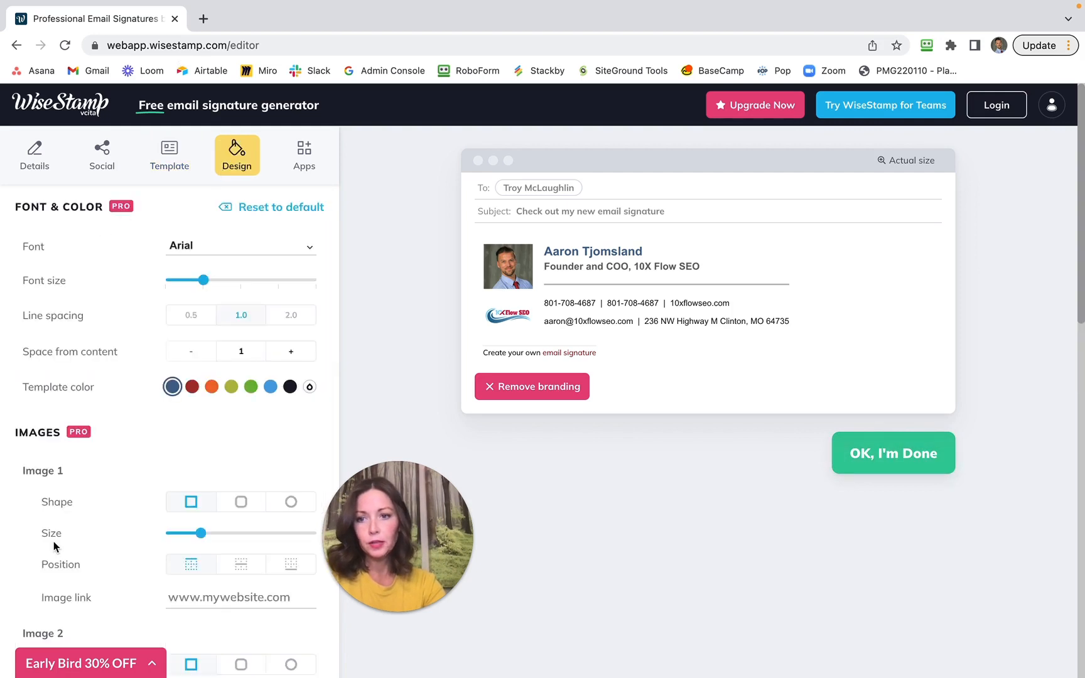
{"action": "mouse_move", "coordinate": [163, 220]}
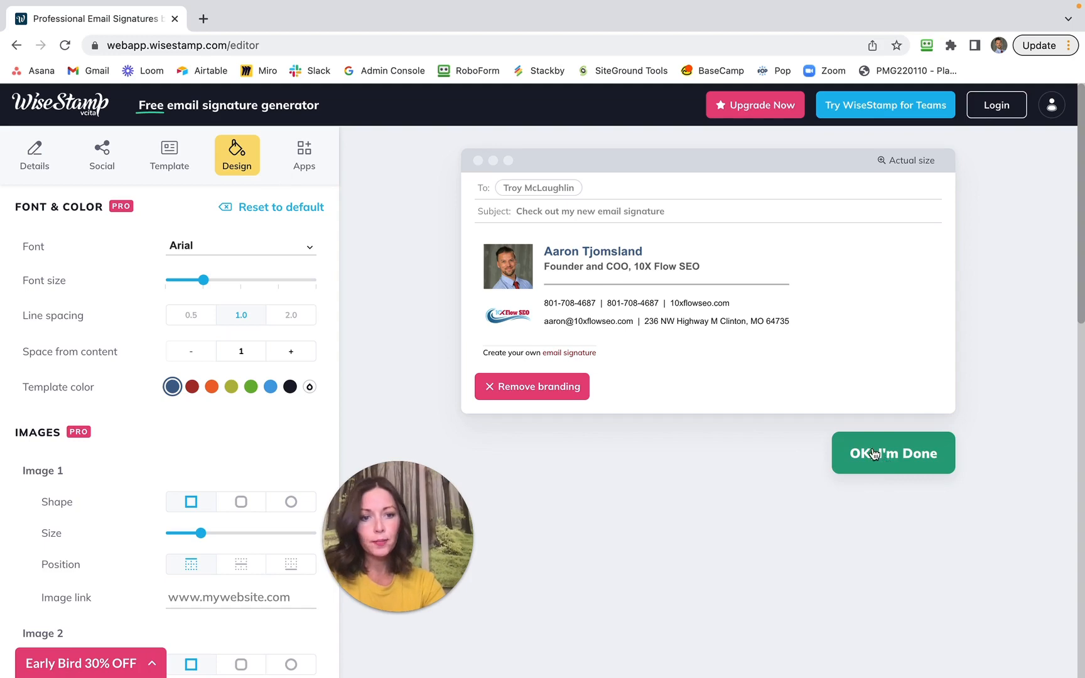
Finish the signature, sign up with Google and allow WiseStamp to manage Gmail settings.
{"action": "left_click", "coordinate": [892, 452]}
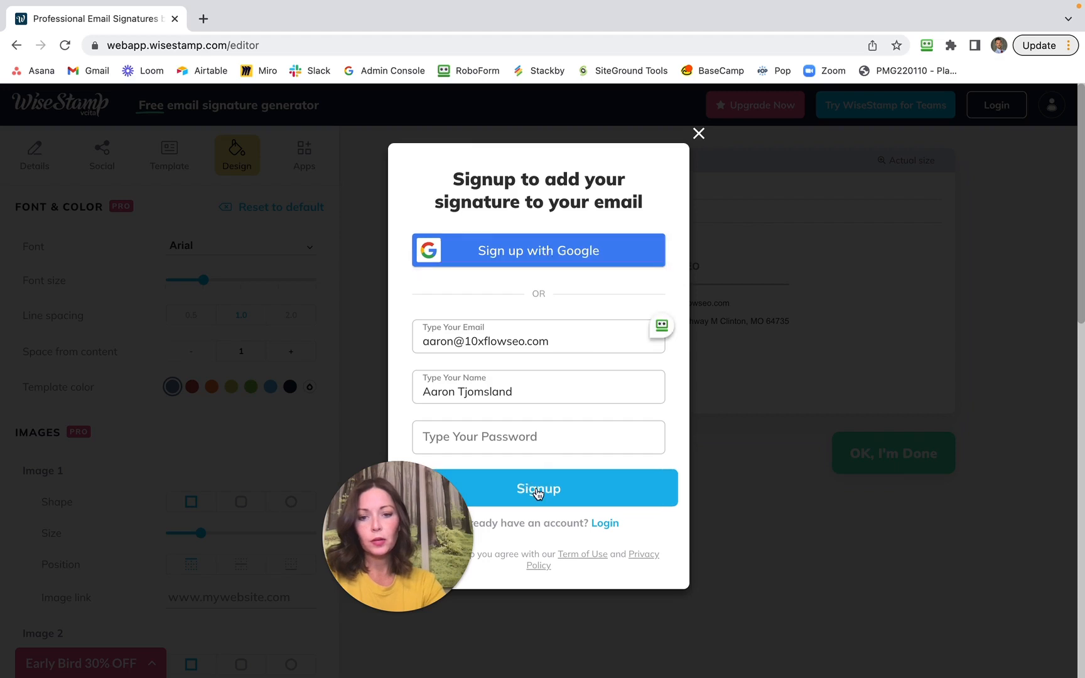
{"action": "mouse_move", "coordinate": [552, 252]}
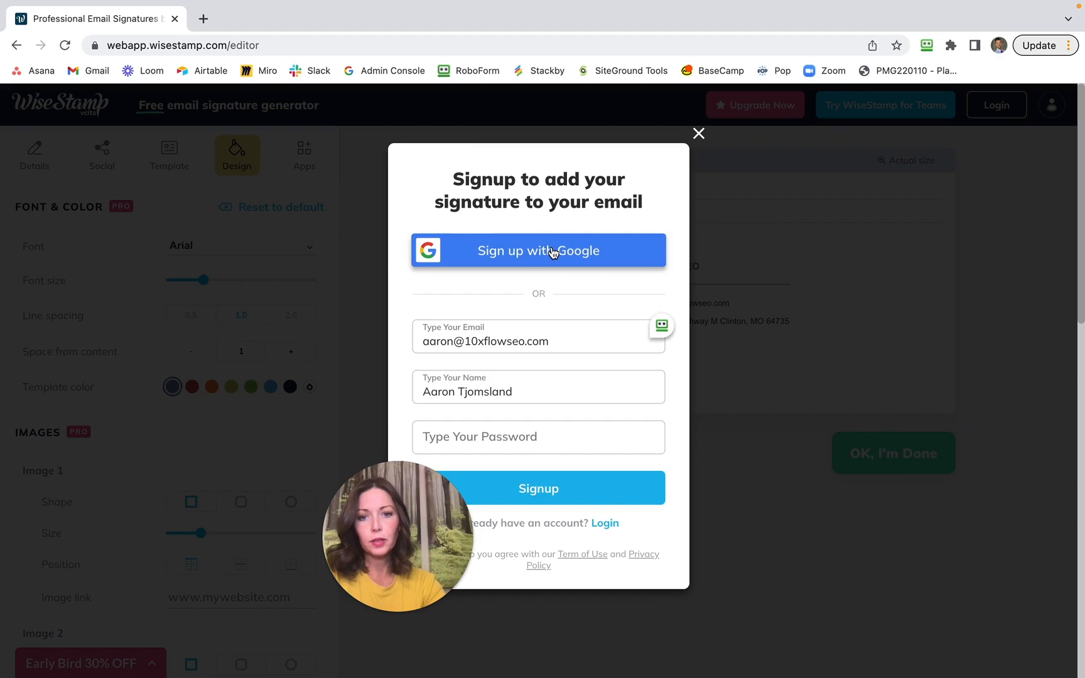
{"action": "left_click", "coordinate": [538, 251]}
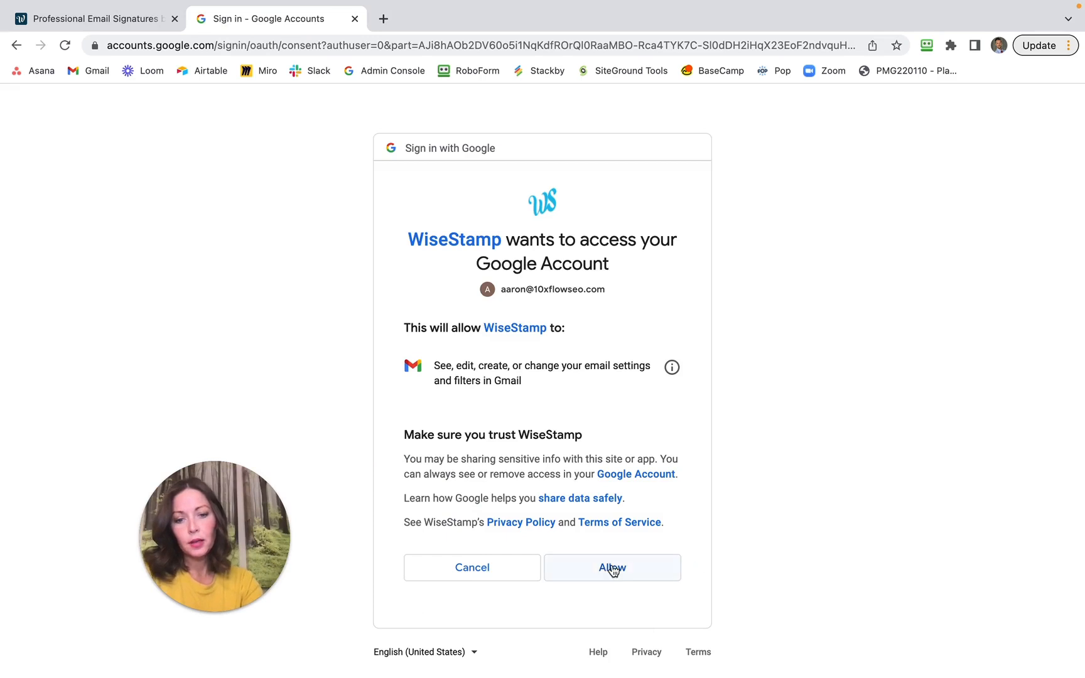
{"action": "left_click", "coordinate": [613, 567]}
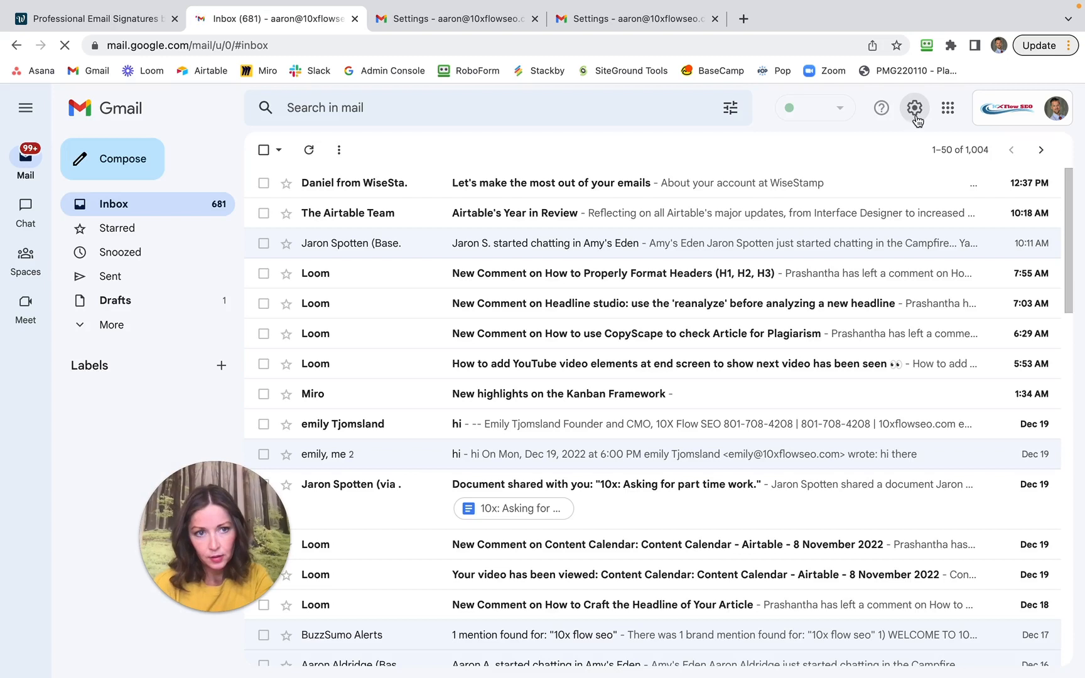
{"action": "mouse_move", "coordinate": [914, 108]}
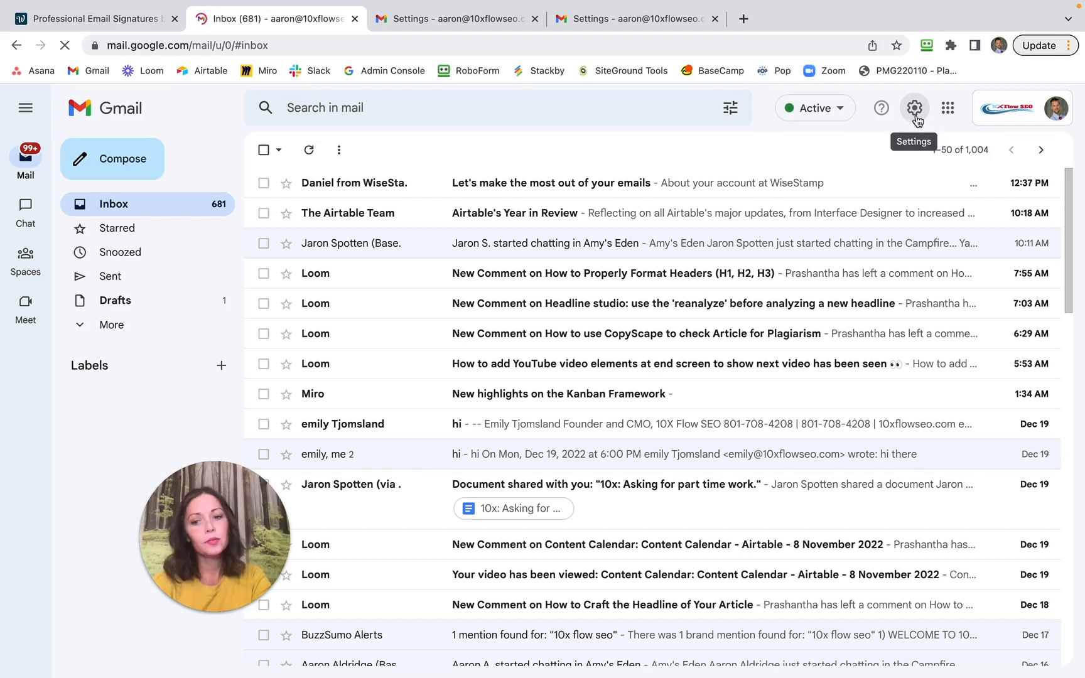
Reach the Signature section of Gmail's full settings showing My signature installed.
{"action": "left_click", "coordinate": [914, 108]}
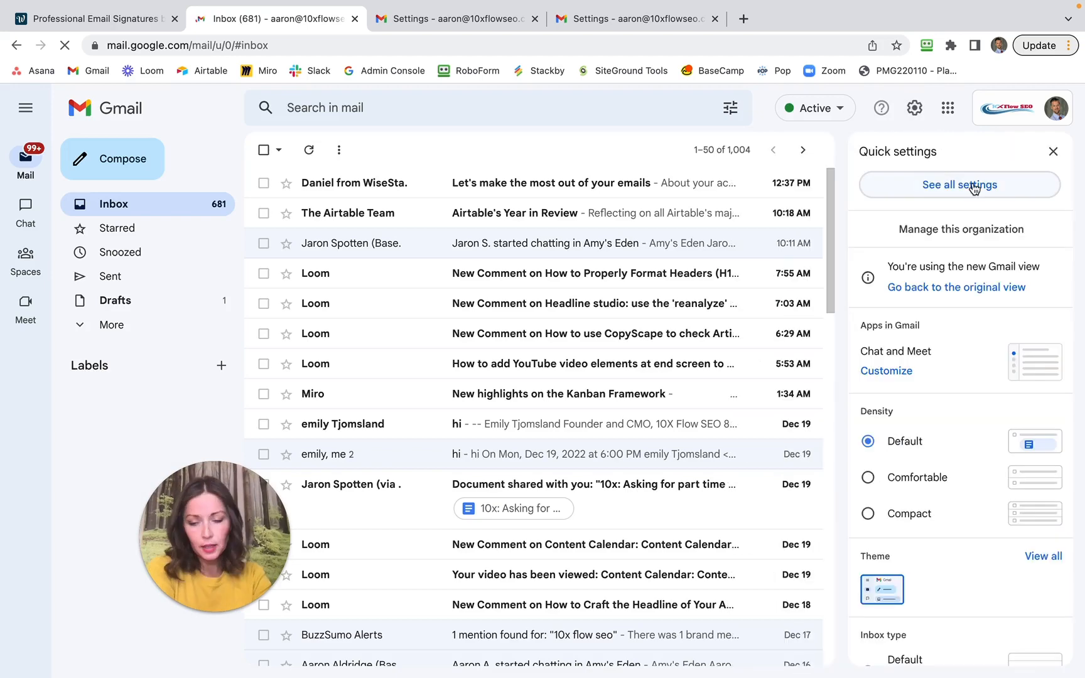
{"action": "left_click", "coordinate": [960, 185]}
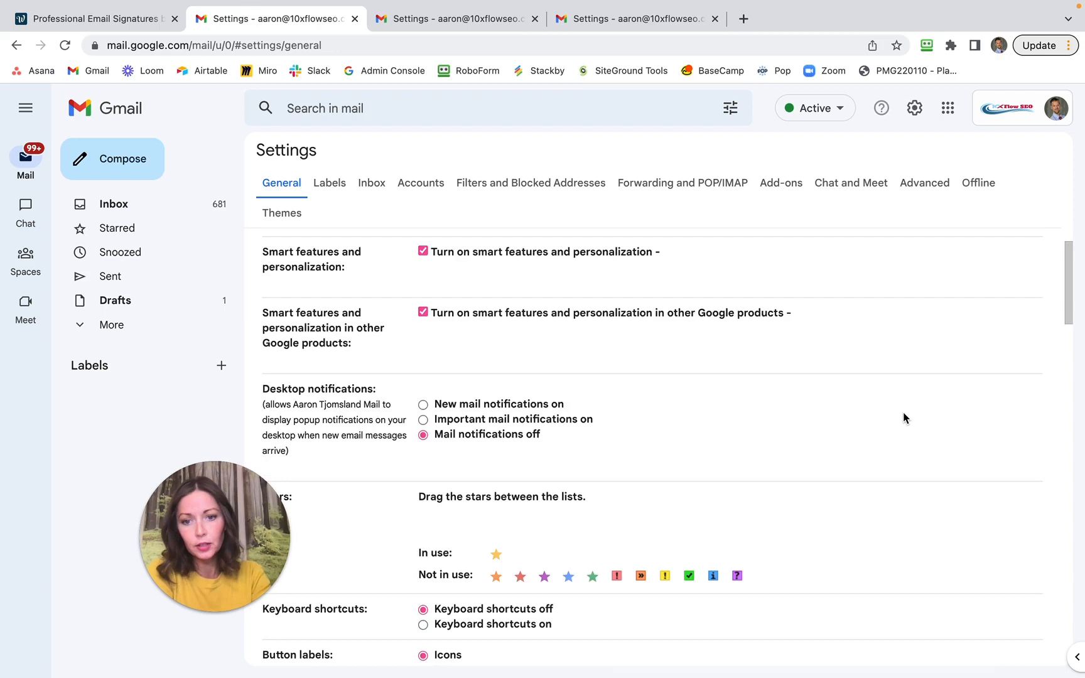
{"action": "scroll", "scroll_direction": "down", "scroll_amount": 3}
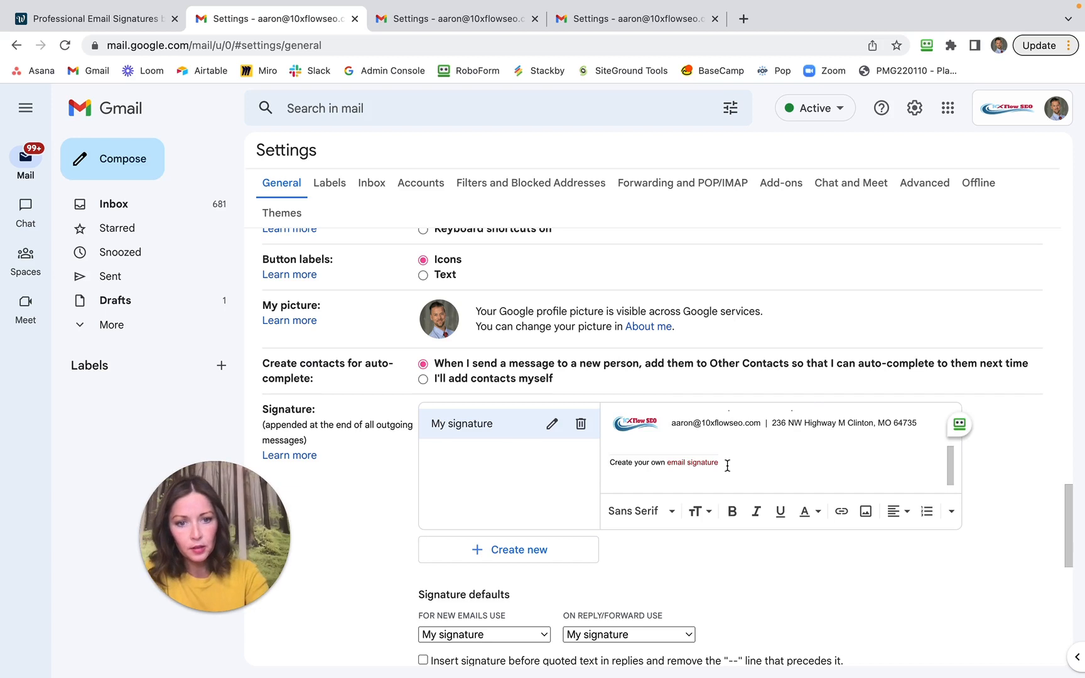
{"action": "mouse_move", "coordinate": [609, 464]}
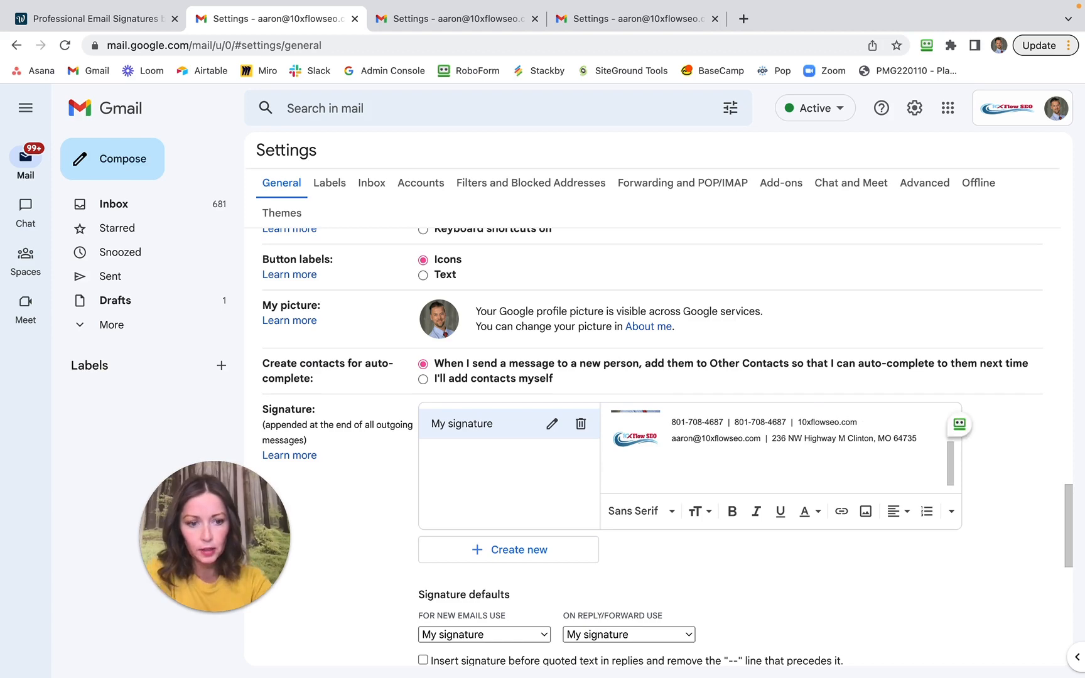
{"action": "mouse_move", "coordinate": [725, 564]}
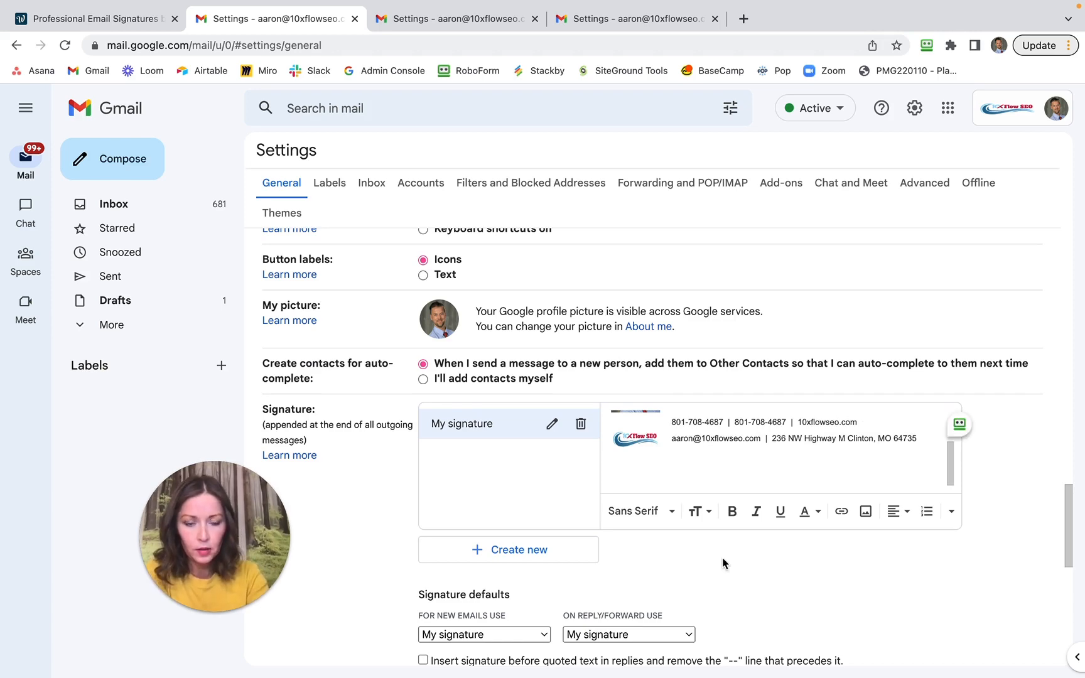
{"action": "scroll", "scroll_direction": "down", "scroll_amount": 3}
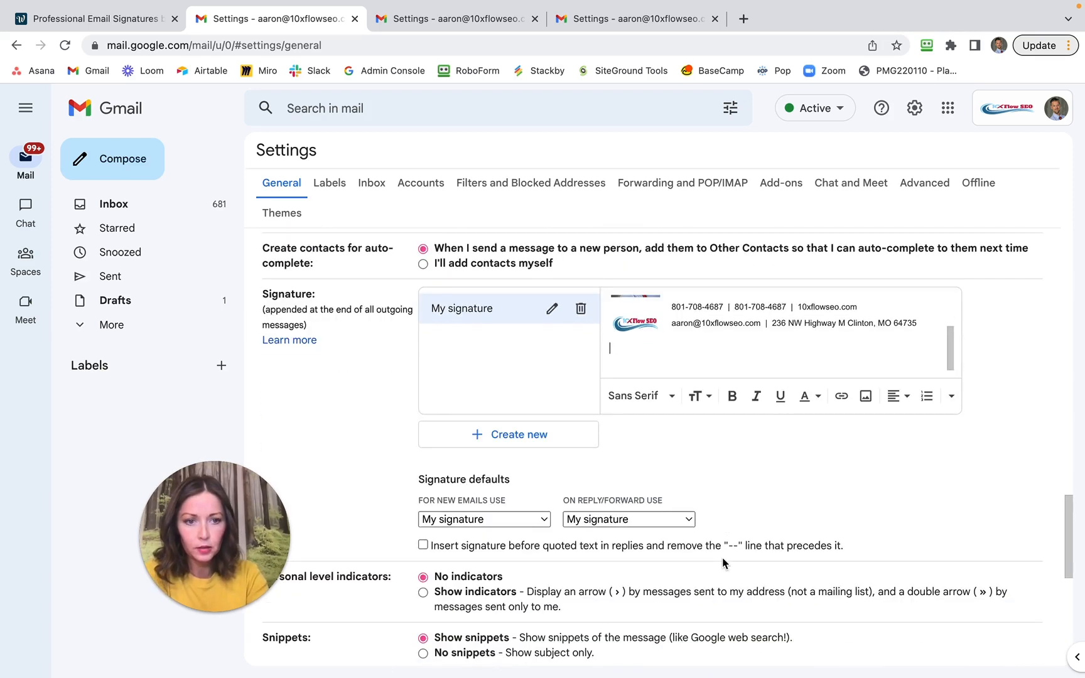
Set My signature as the default for replies and forwards in Signature defaults.
{"action": "scroll", "scroll_direction": "down", "scroll_amount": 3}
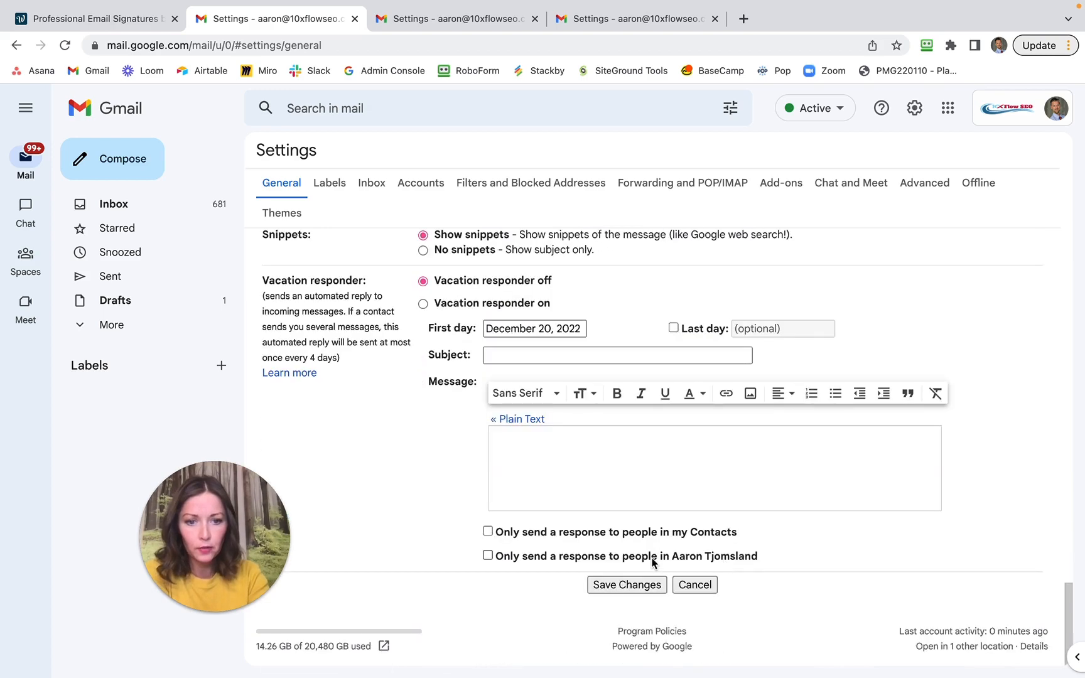
{"action": "scroll", "scroll_direction": "up", "scroll_amount": 3}
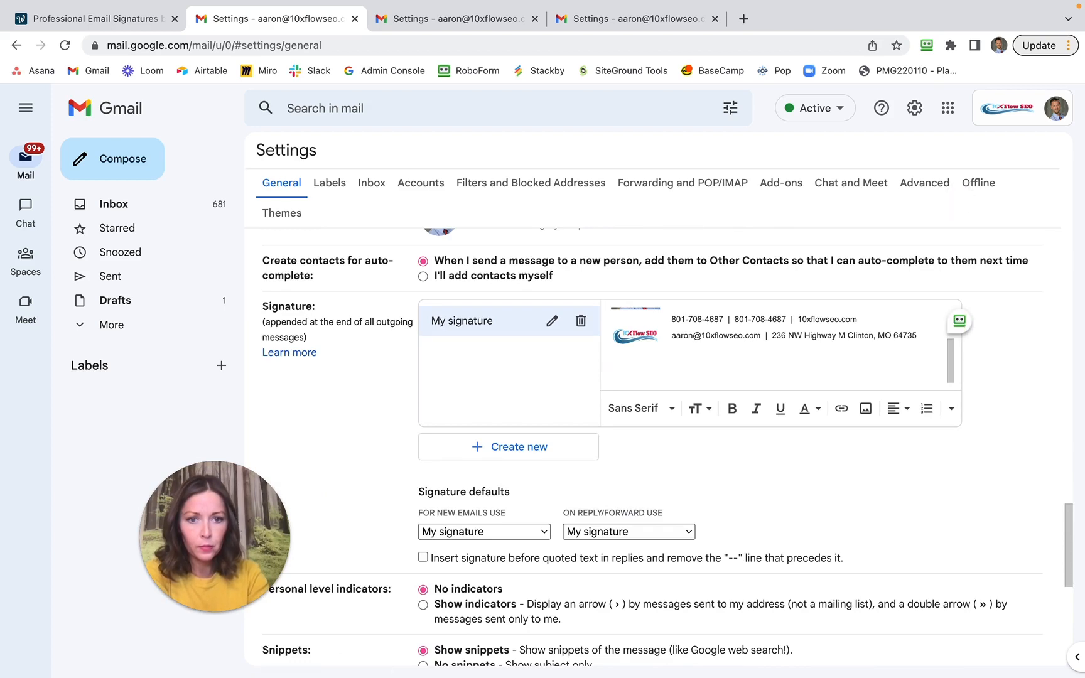
{"action": "scroll", "scroll_direction": "down", "scroll_amount": 3}
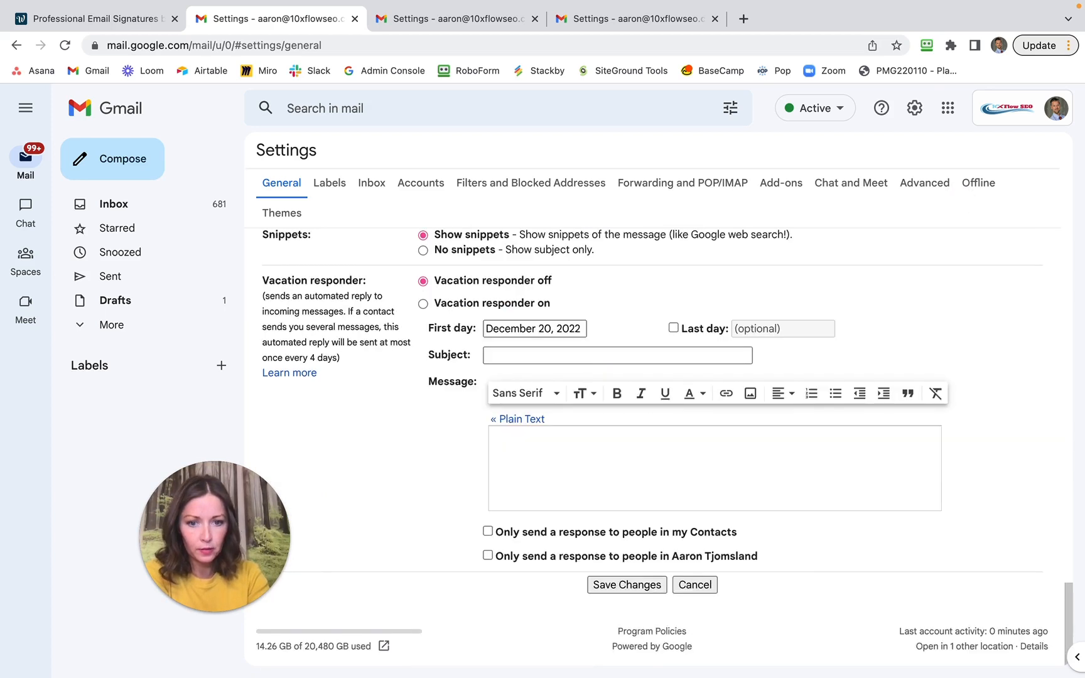
{"action": "left_click", "coordinate": [626, 585]}
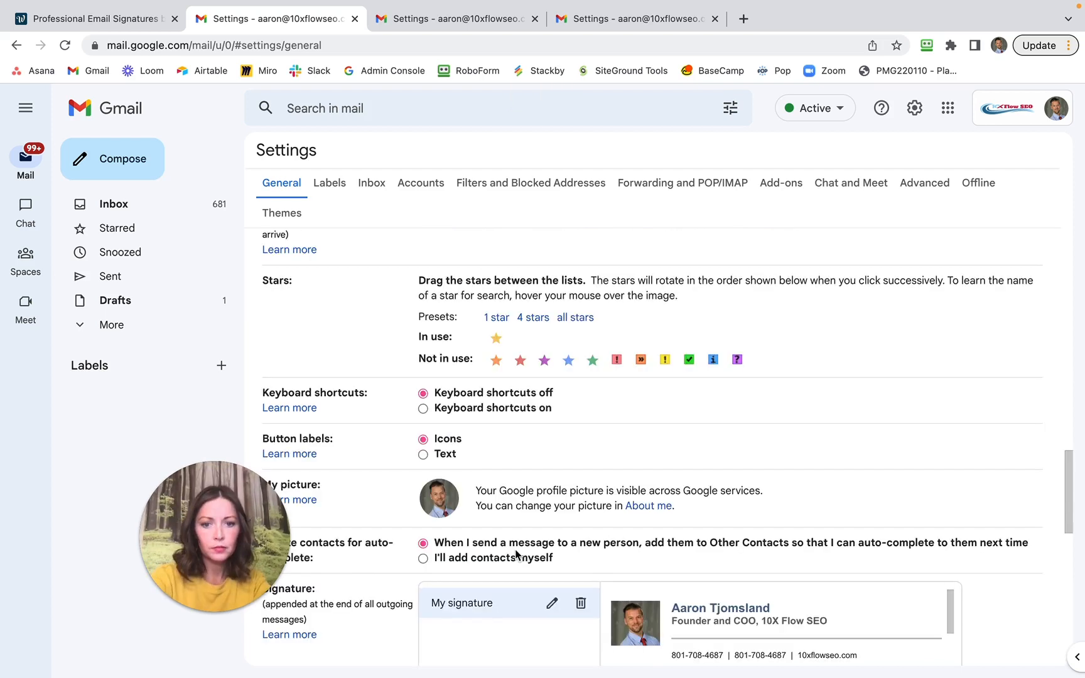
{"action": "scroll", "scroll_direction": "down", "scroll_amount": 3}
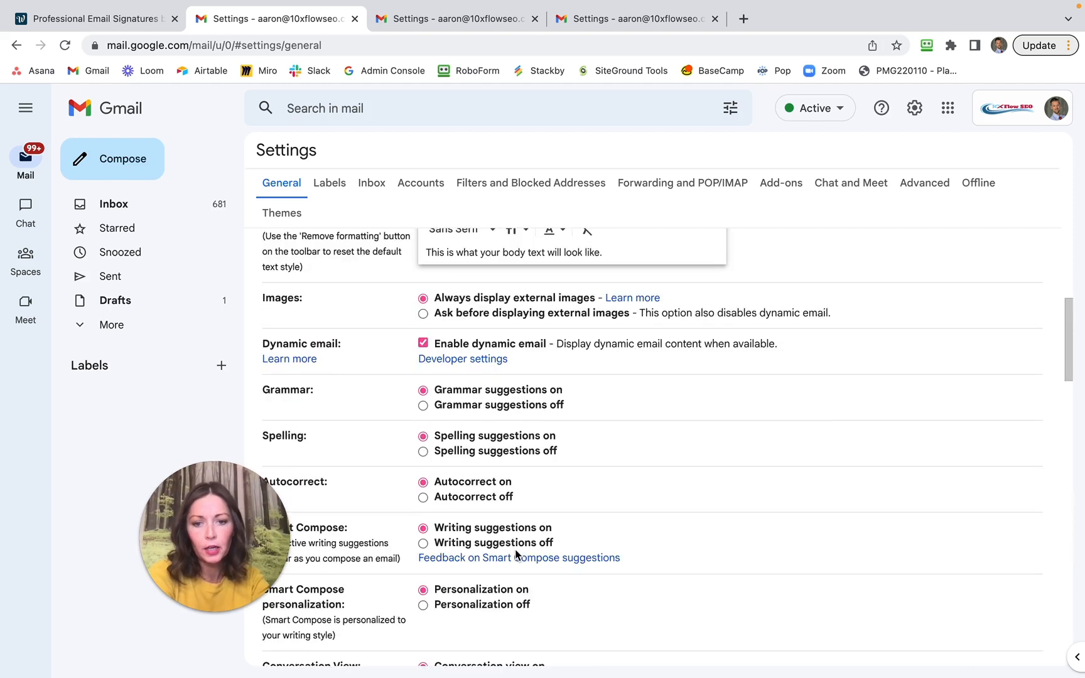
{"action": "scroll", "scroll_direction": "up", "scroll_amount": 3}
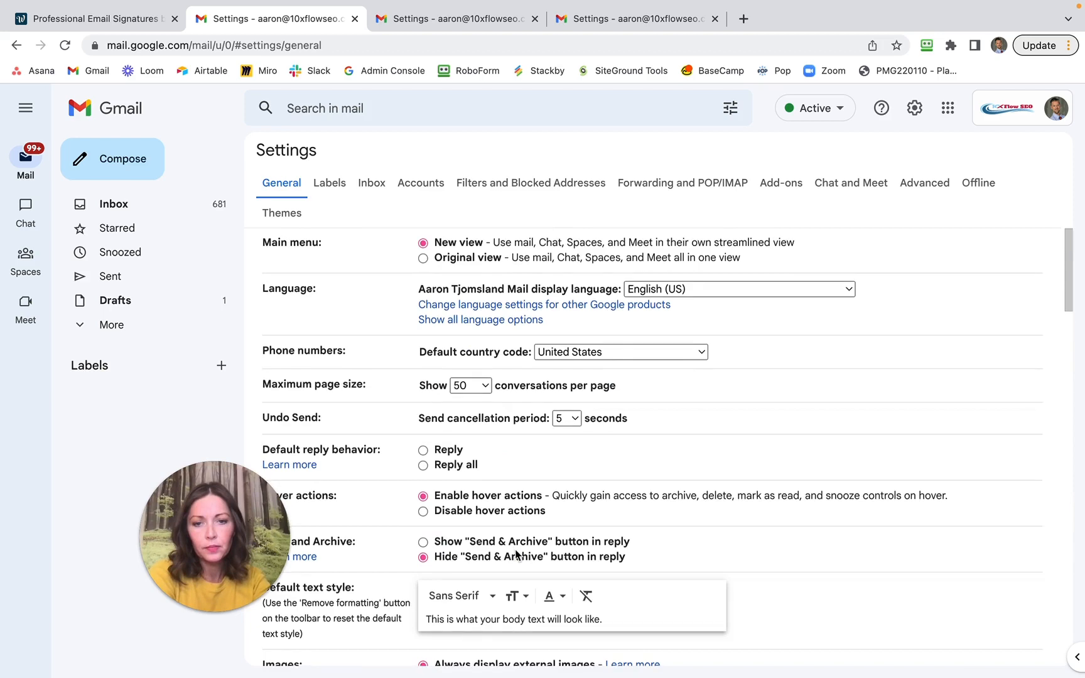
{"action": "scroll", "scroll_direction": "down", "scroll_amount": 3}
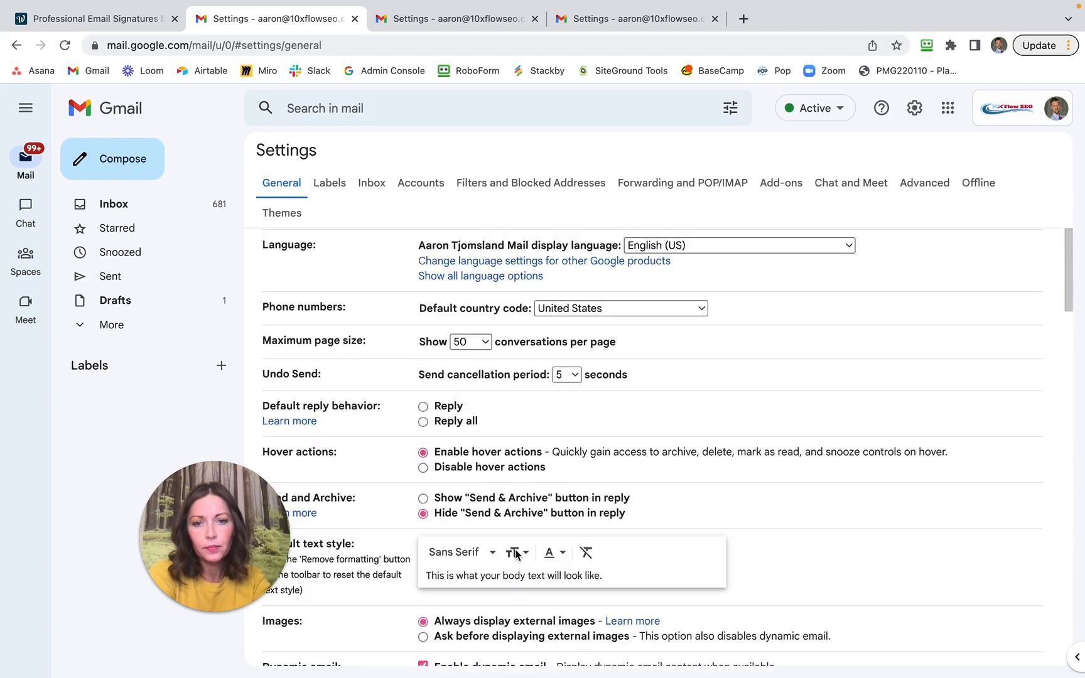
{"action": "scroll", "scroll_direction": "down", "scroll_amount": 3}
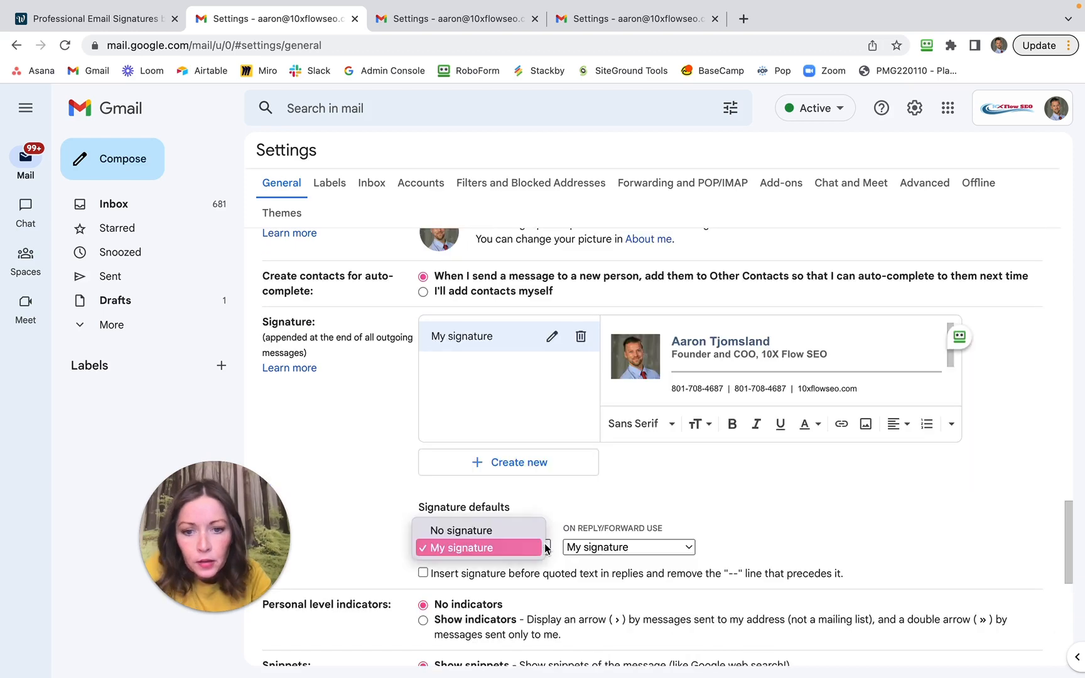
Set My signature as the default for new emails and reach the end of General settings.
{"action": "left_click", "coordinate": [478, 548]}
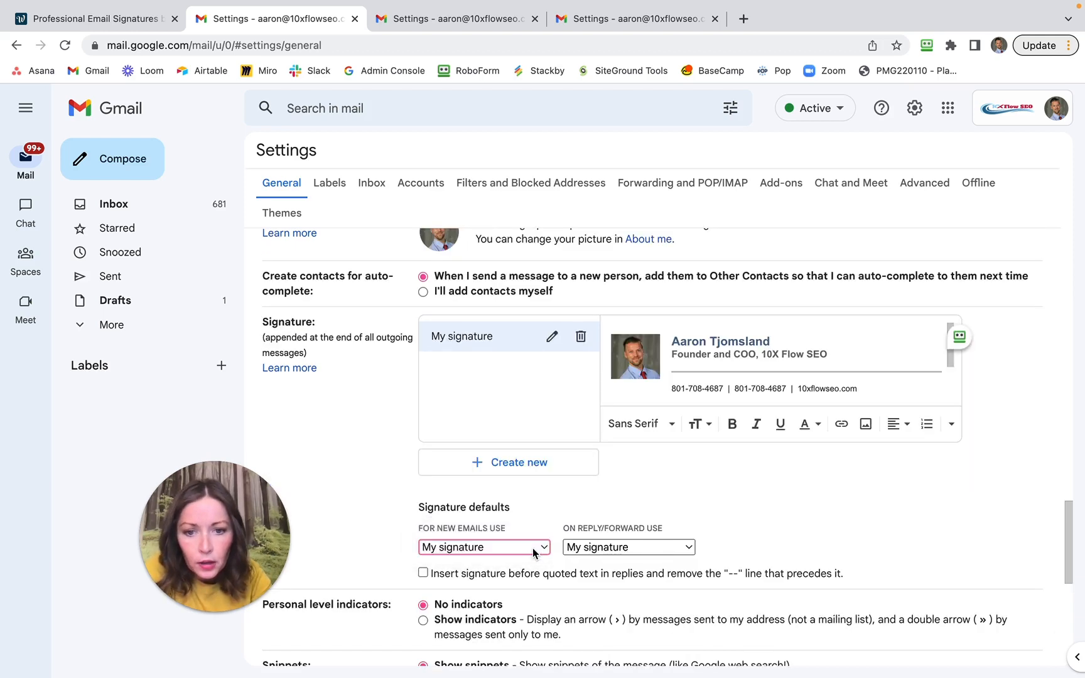
{"action": "scroll", "scroll_direction": "down", "scroll_amount": 3}
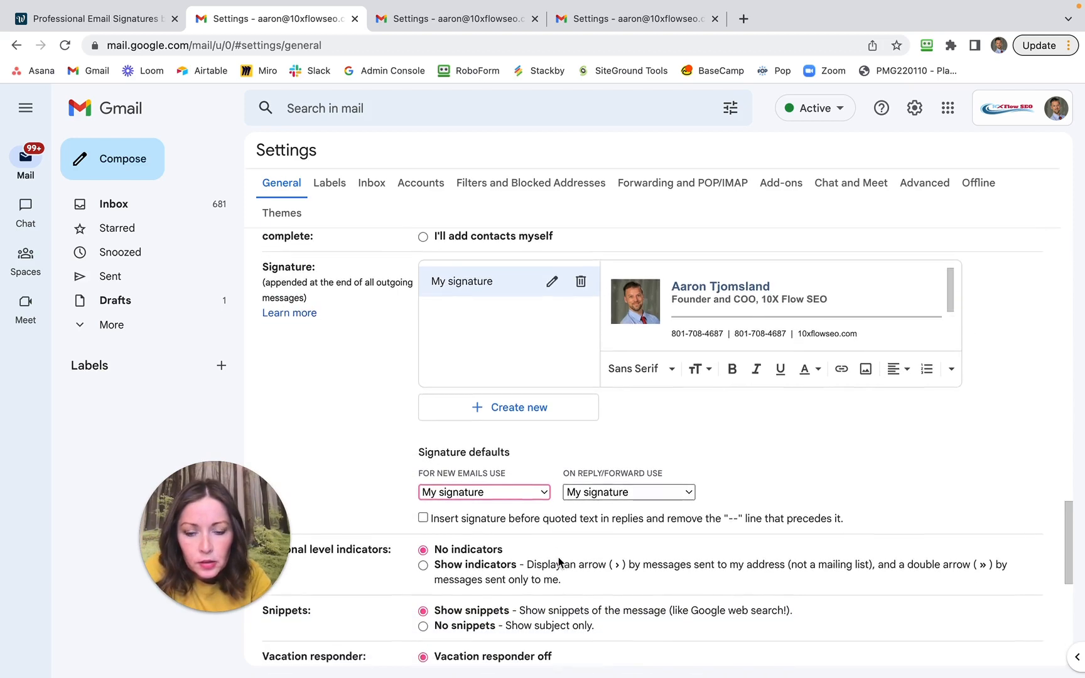
{"action": "scroll", "scroll_direction": "down", "scroll_amount": 3}
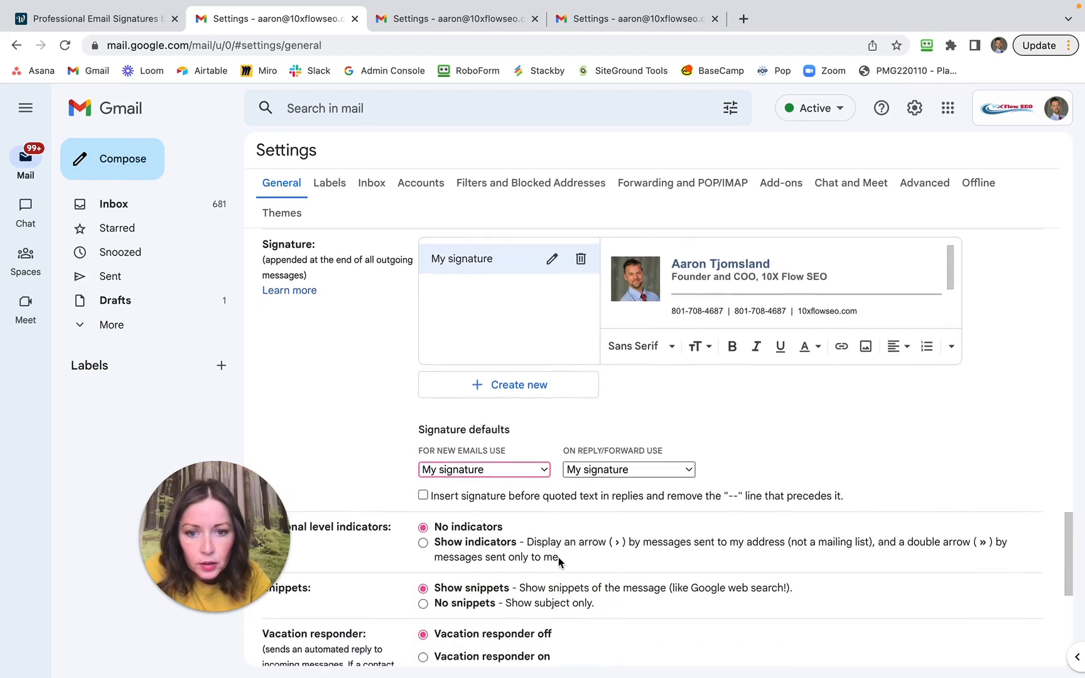
{"action": "scroll", "scroll_direction": "down", "scroll_amount": 3}
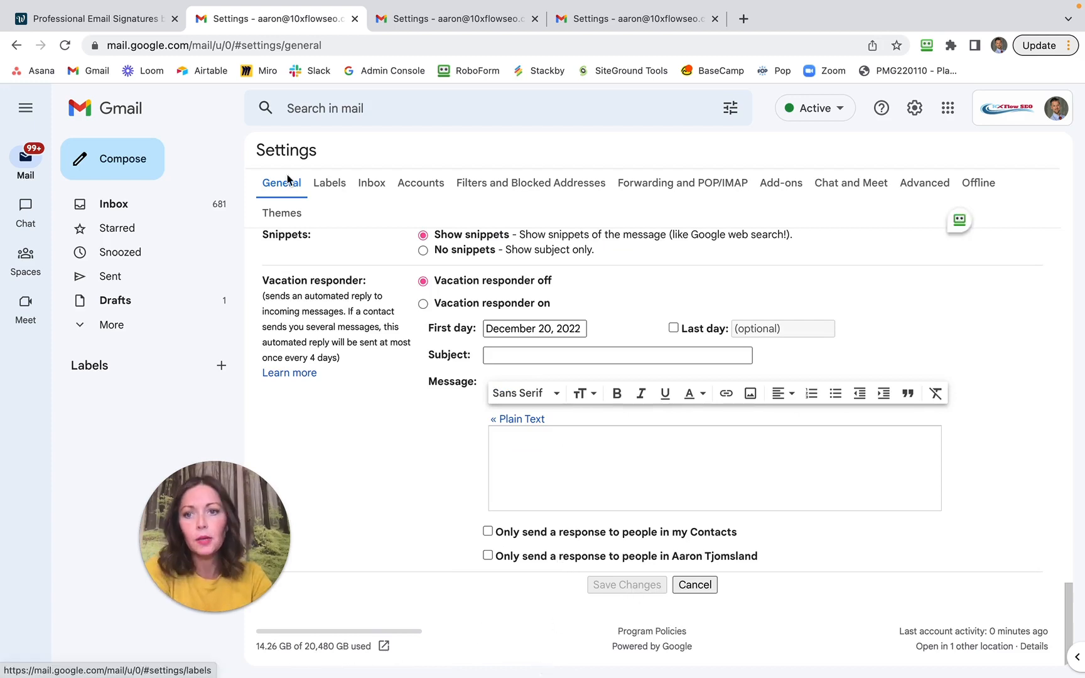
Compose a test message confirming the signature inserts automatically, then start a new browser tab.
{"action": "left_click", "coordinate": [121, 159]}
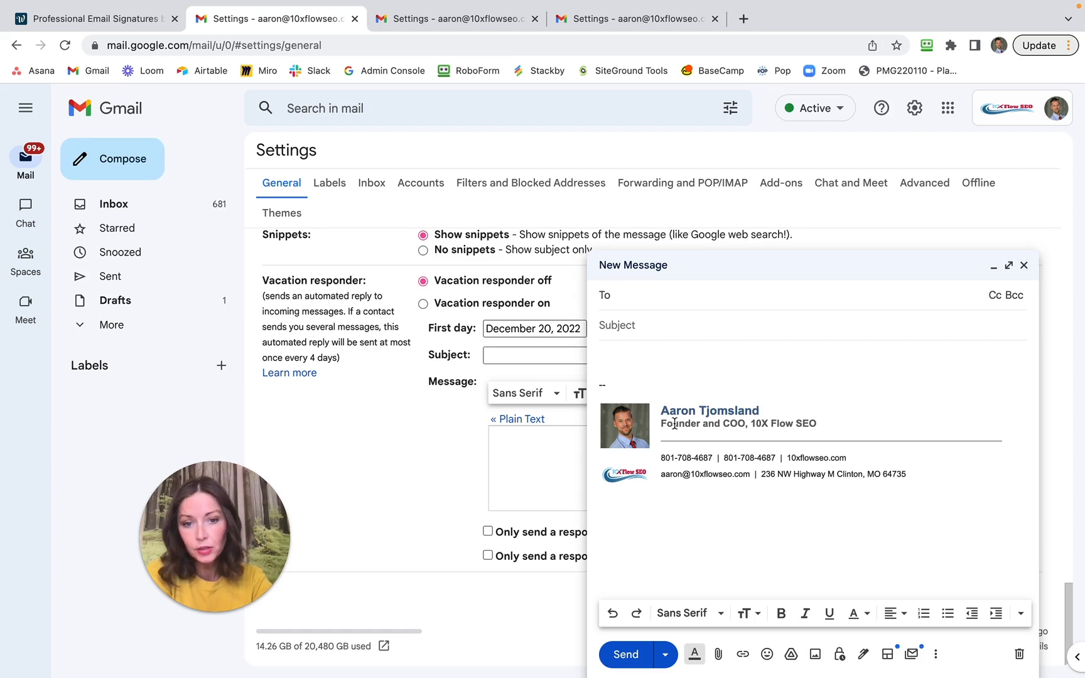
{"action": "mouse_move", "coordinate": [768, 455]}
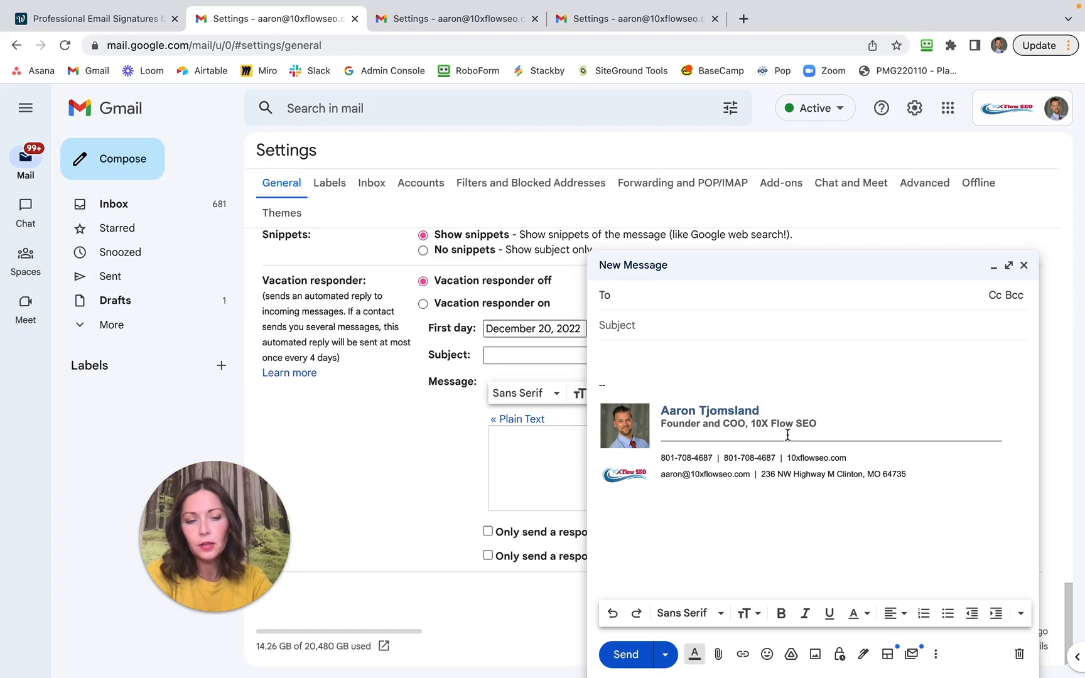
{"action": "left_click", "coordinate": [631, 295]}
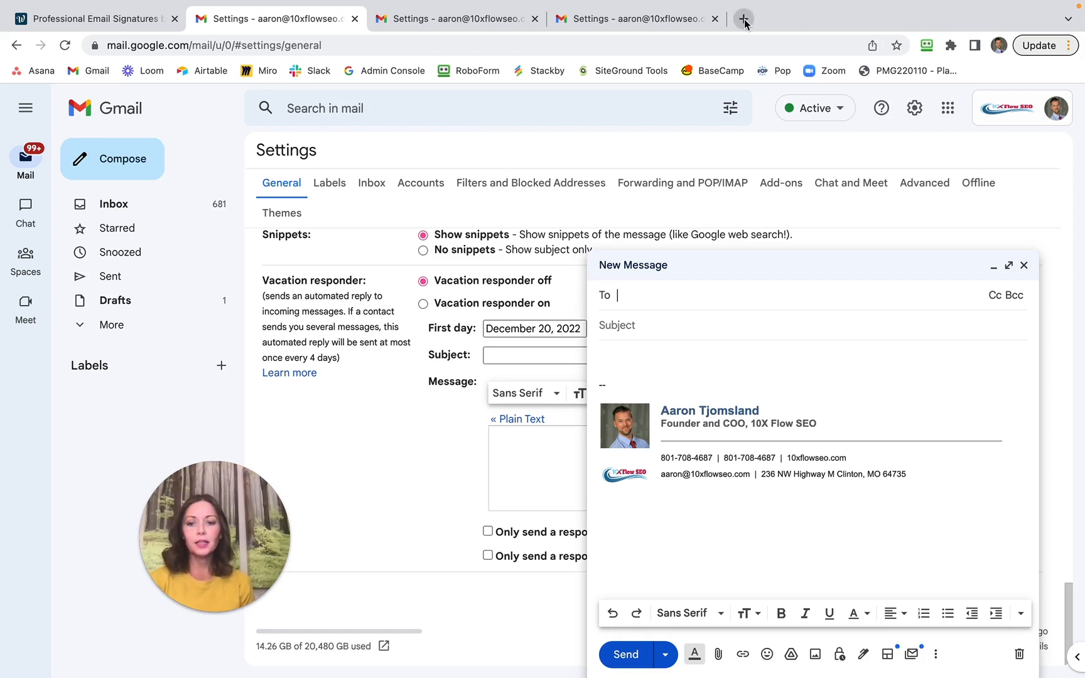
{"action": "left_click", "coordinate": [744, 20]}
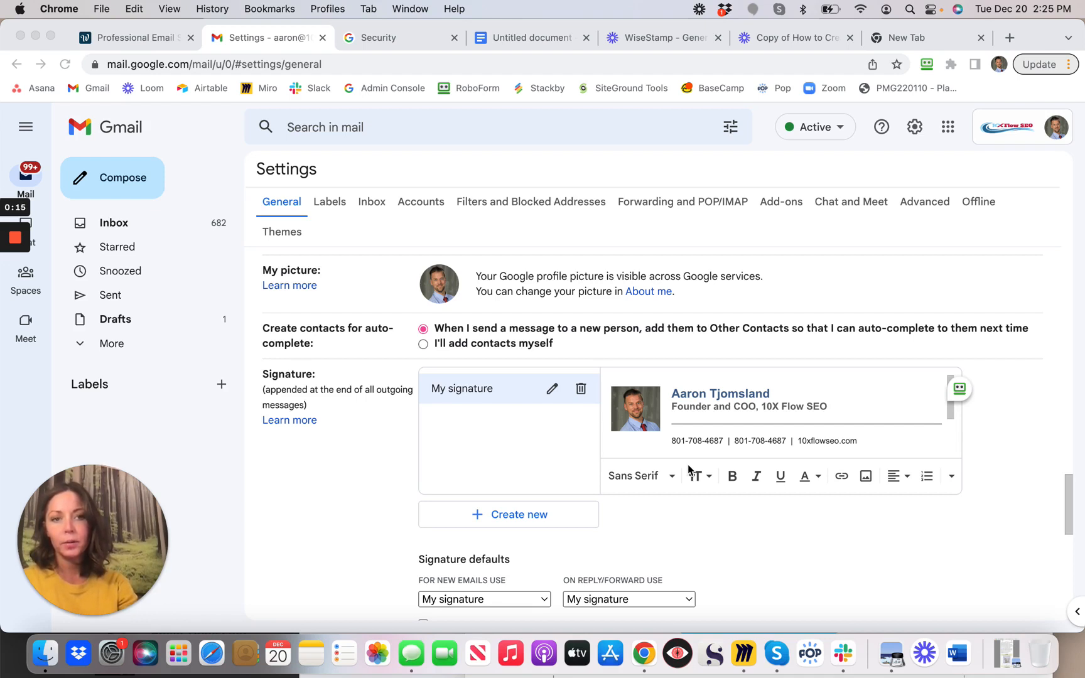
{"action": "mouse_move", "coordinate": [767, 424]}
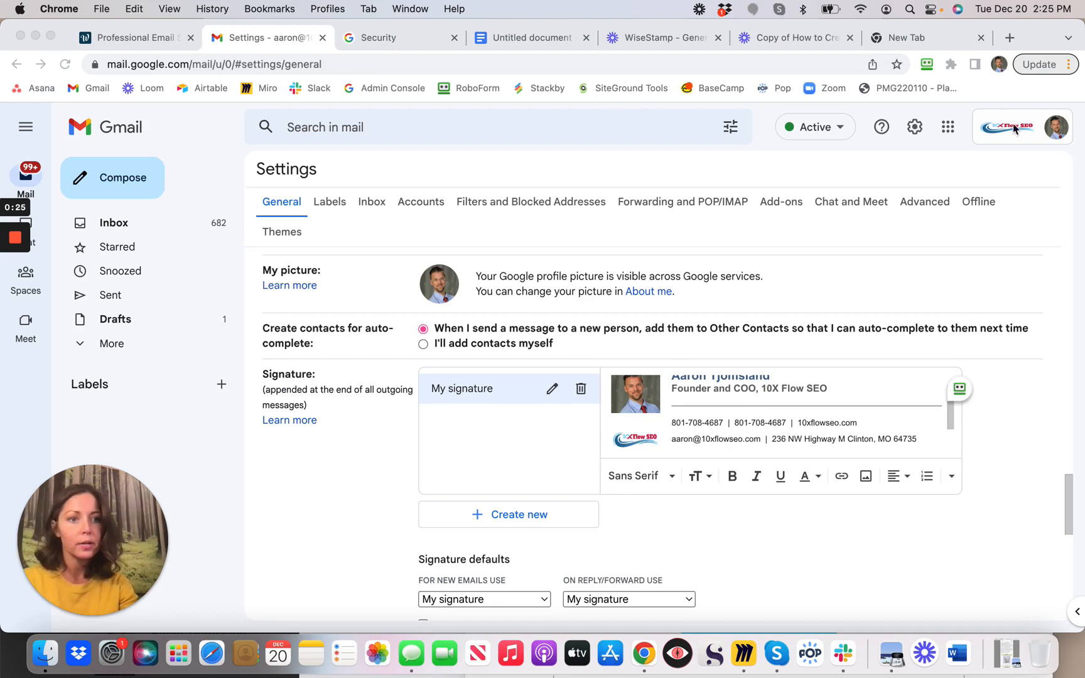
{"action": "mouse_move", "coordinate": [1056, 127]}
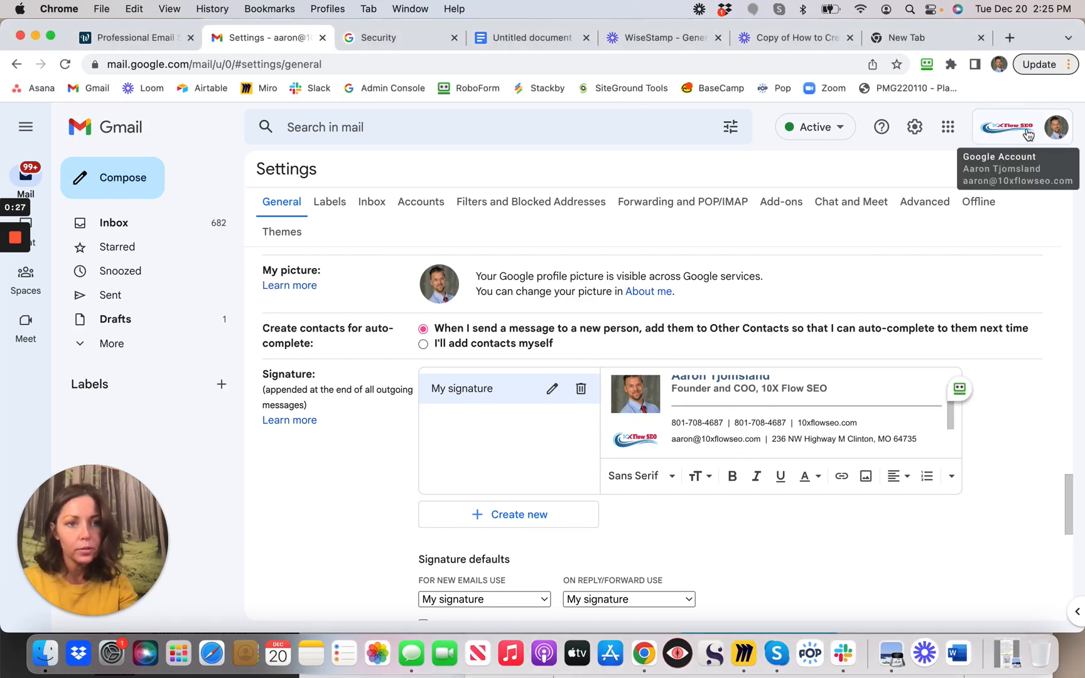
Go to the Google Account home page from the profile picture.
{"action": "left_click", "coordinate": [1052, 127]}
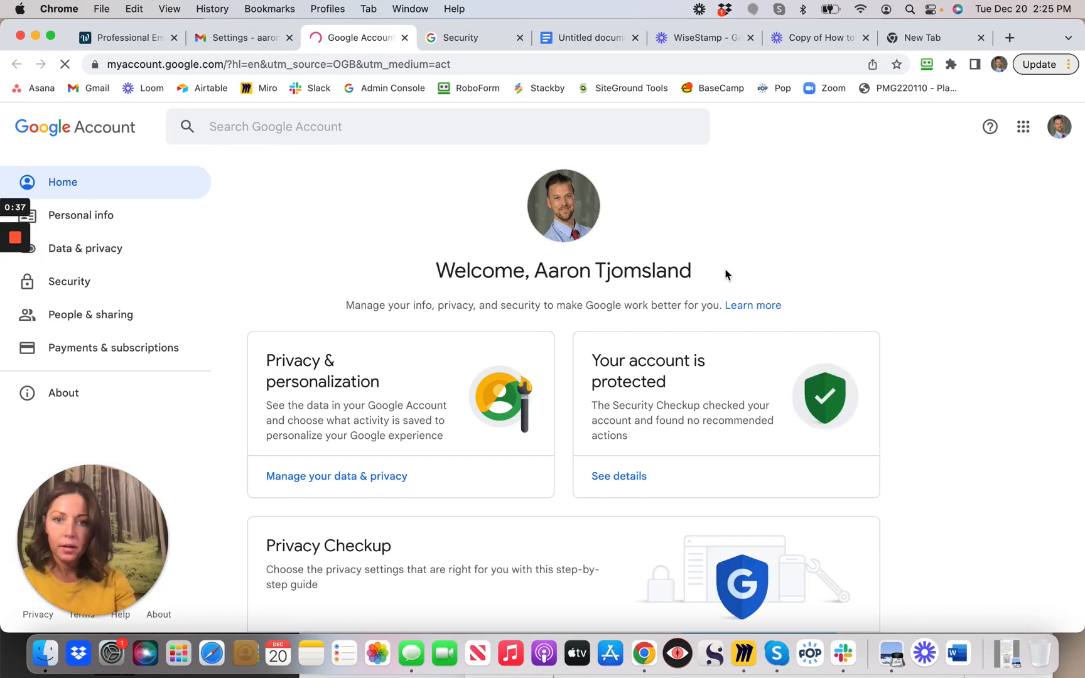
In Security, reach Manage third-party access listing Loom and WiseStamp.
{"action": "scroll", "scroll_direction": "down", "scroll_amount": 3}
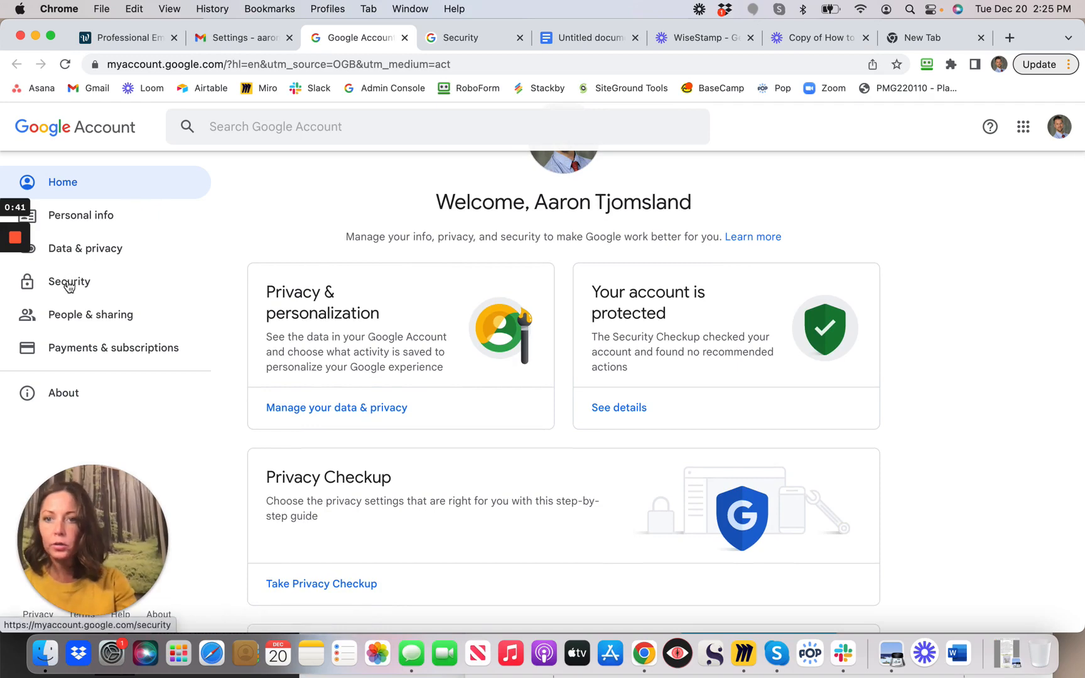
{"action": "left_click", "coordinate": [69, 283]}
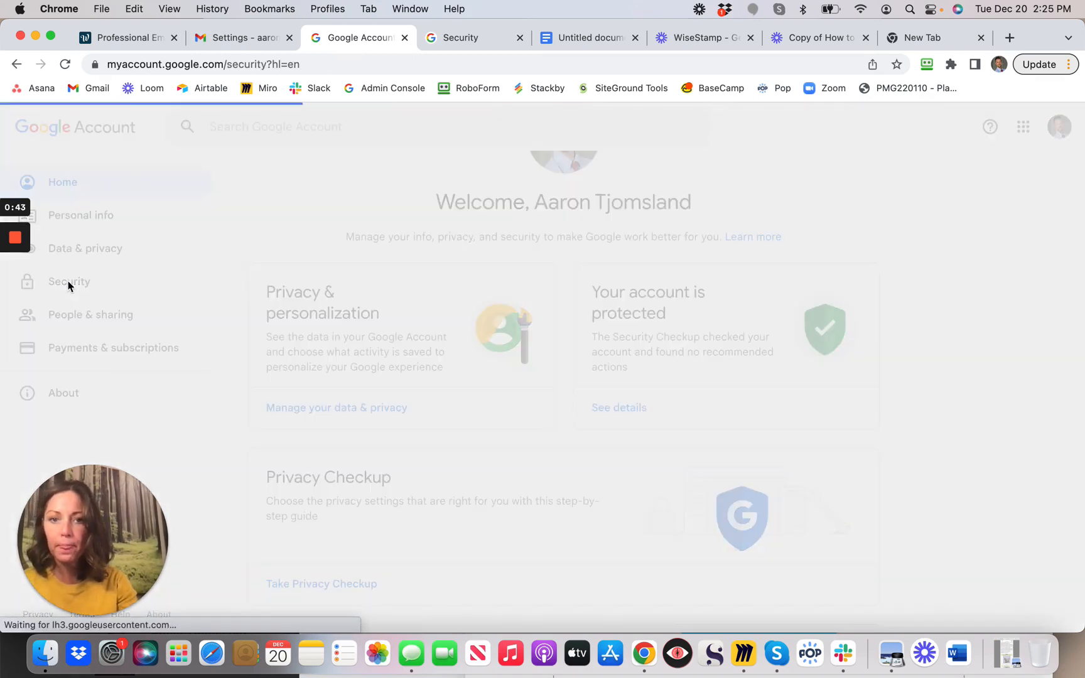
{"action": "left_click", "coordinate": [69, 281]}
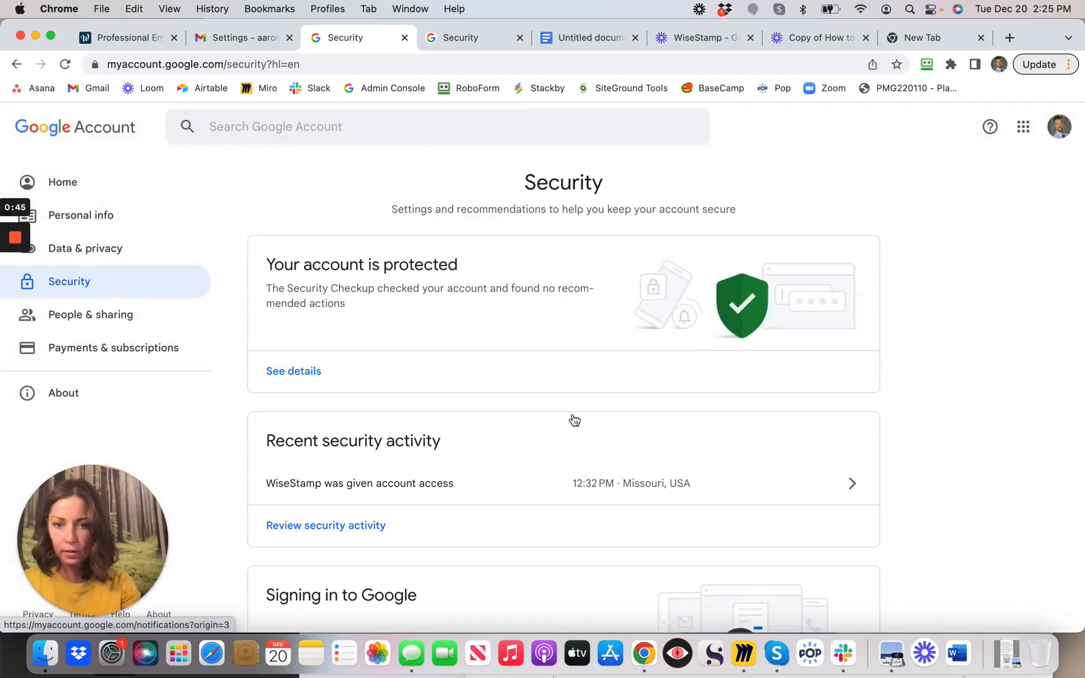
{"action": "scroll", "scroll_direction": "down", "scroll_amount": 3}
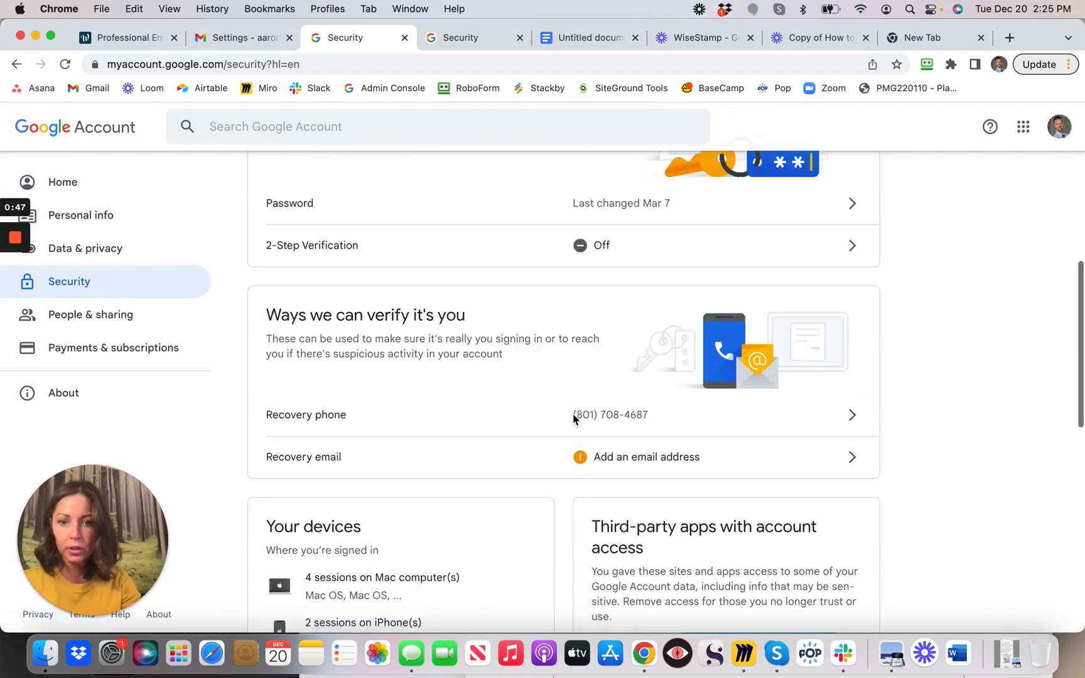
{"action": "scroll", "scroll_direction": "down", "scroll_amount": 3}
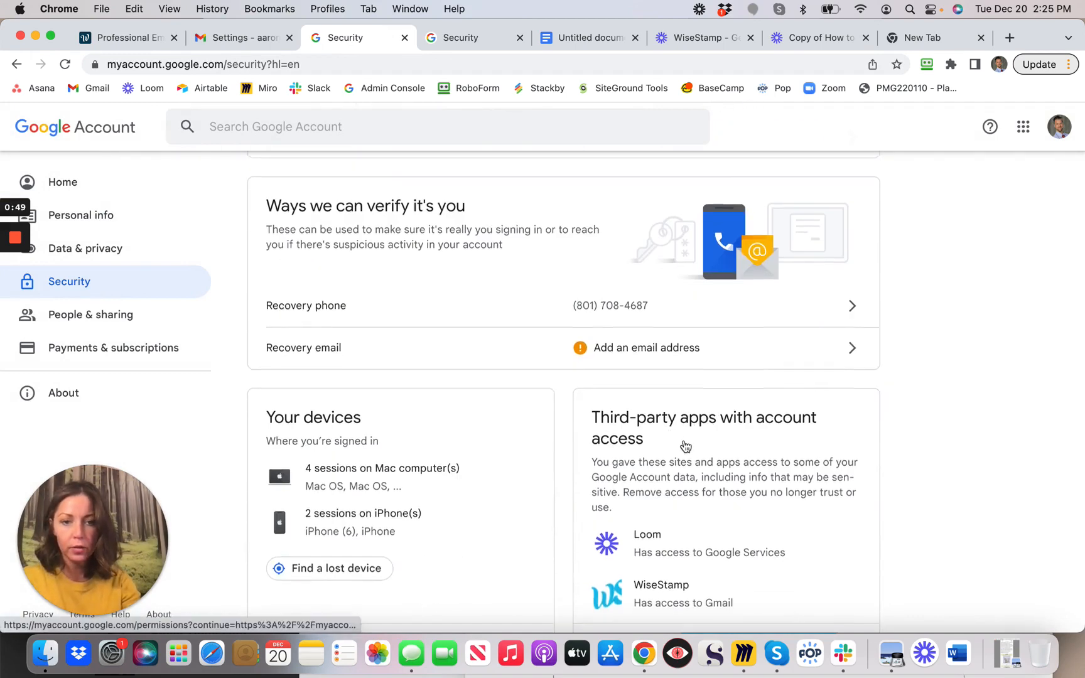
{"action": "scroll", "scroll_direction": "down", "scroll_amount": 3}
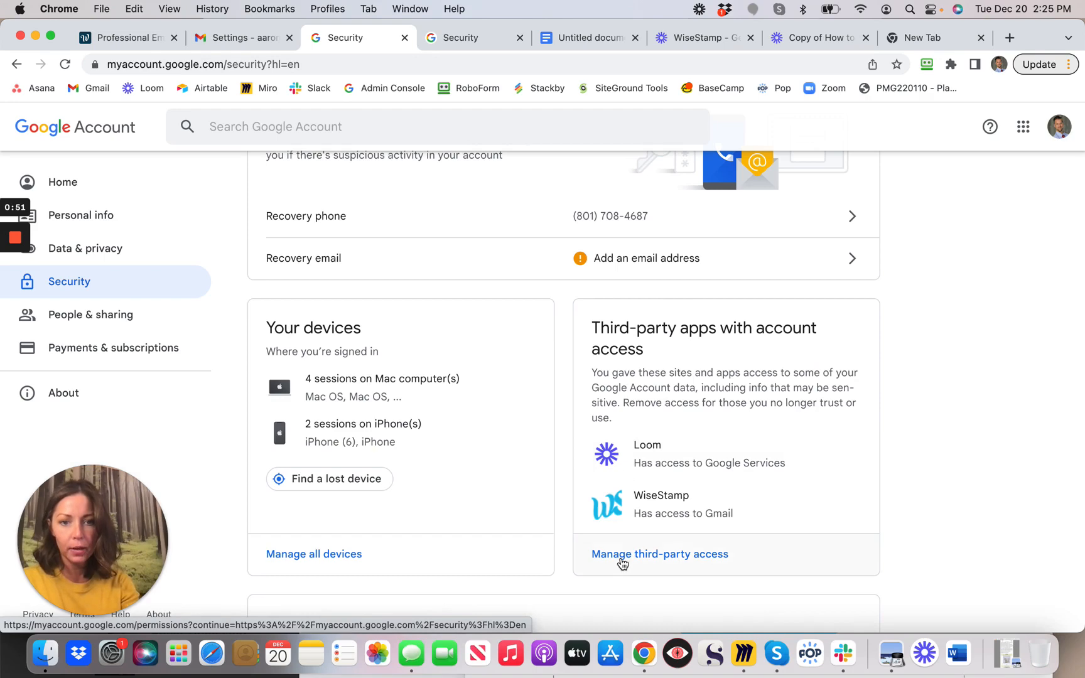
{"action": "left_click", "coordinate": [660, 553]}
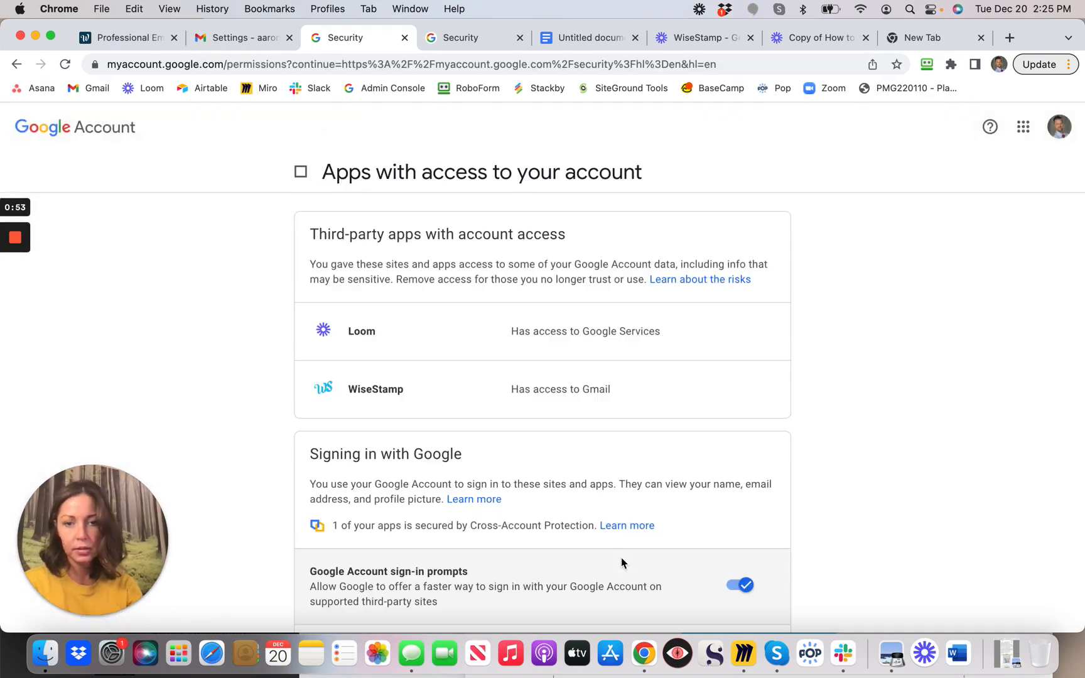
Remove WiseStamp's access to the Google Account and confirm, leaving only Loom among third-party apps.
{"action": "scroll", "scroll_direction": "down", "scroll_amount": 3}
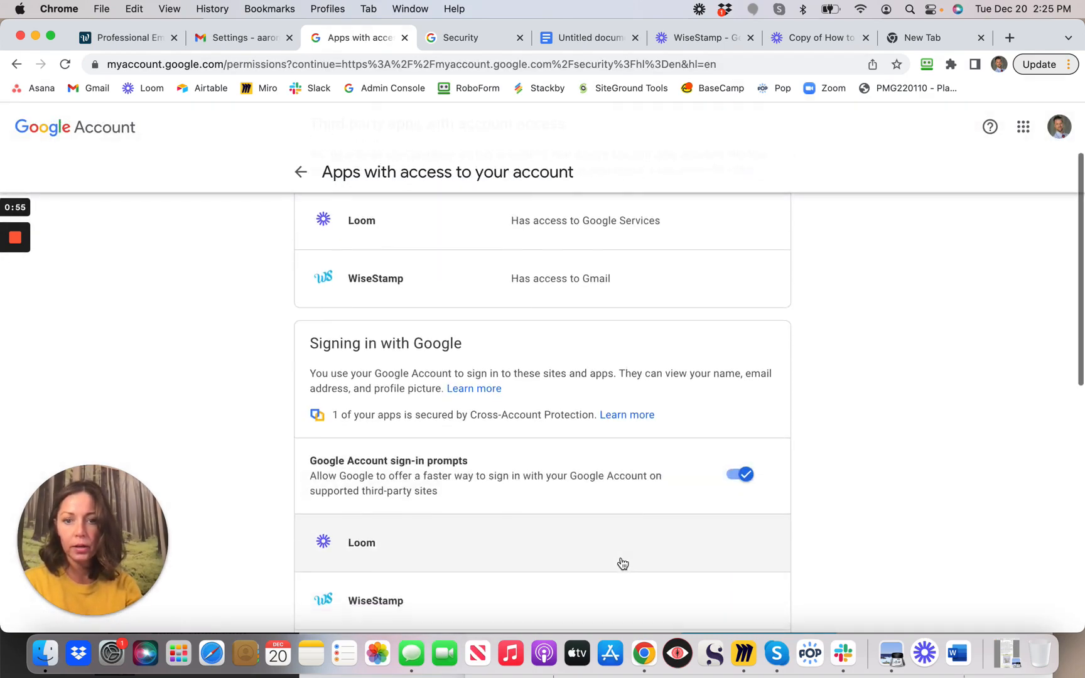
{"action": "scroll", "scroll_direction": "down", "scroll_amount": 3}
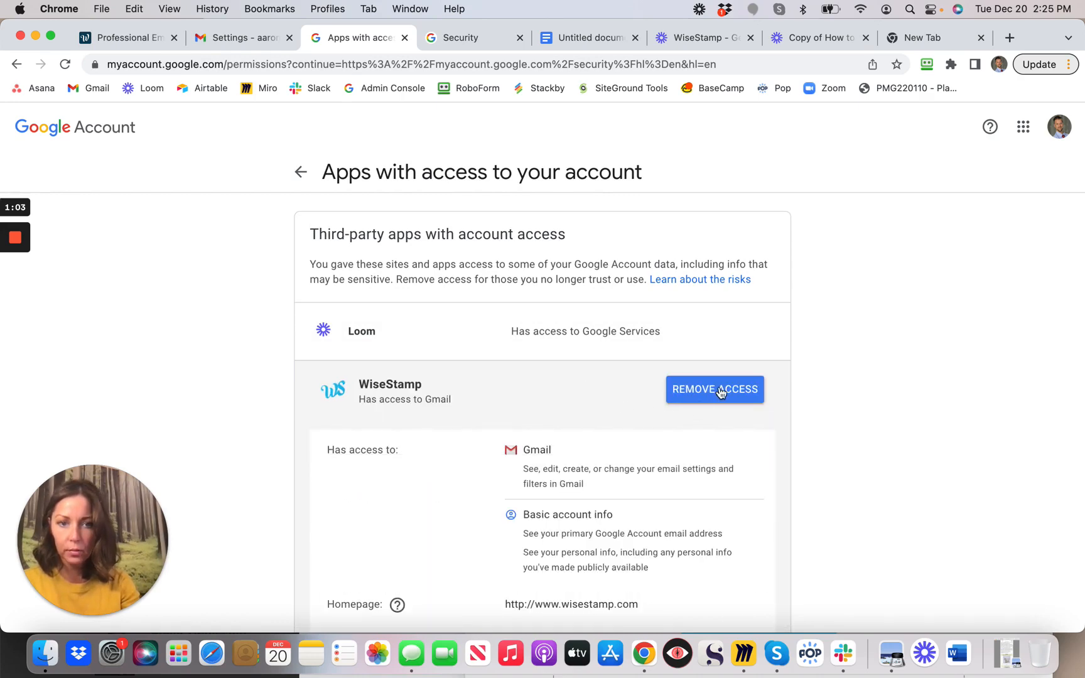
{"action": "left_click", "coordinate": [714, 389]}
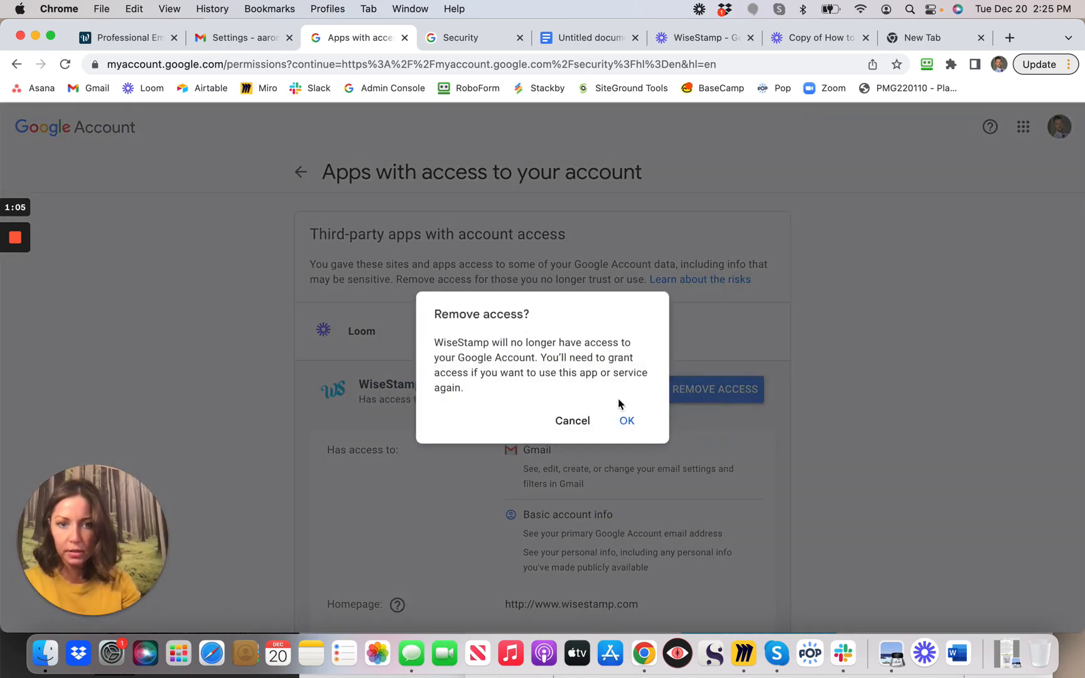
{"action": "left_click", "coordinate": [626, 421]}
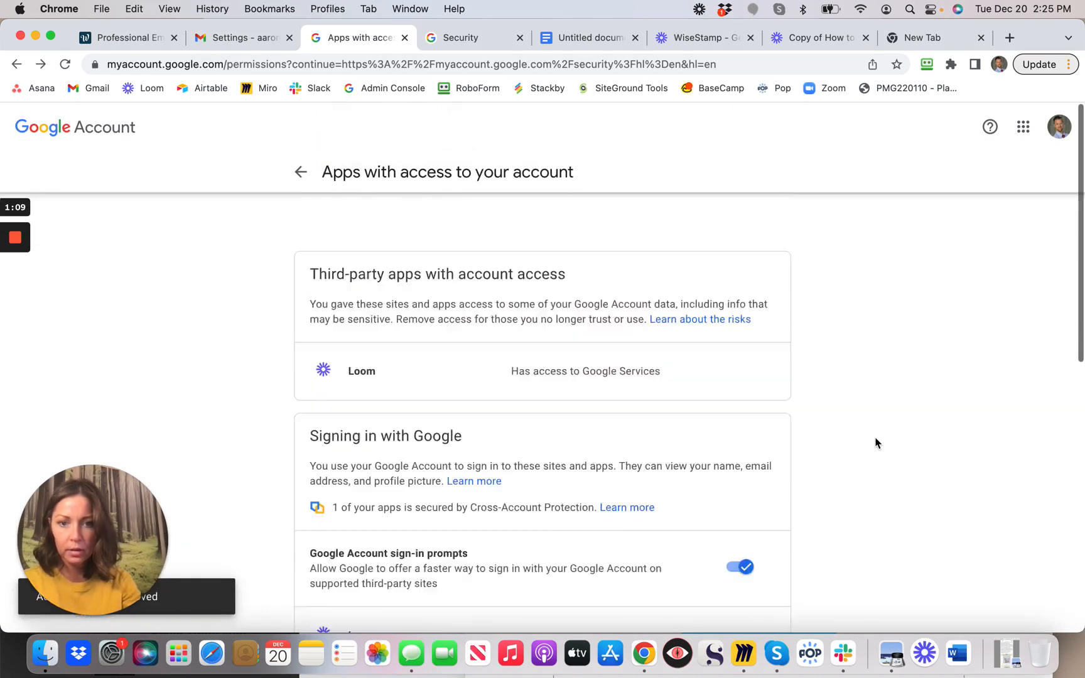
{"action": "scroll", "scroll_direction": "down", "scroll_amount": 3}
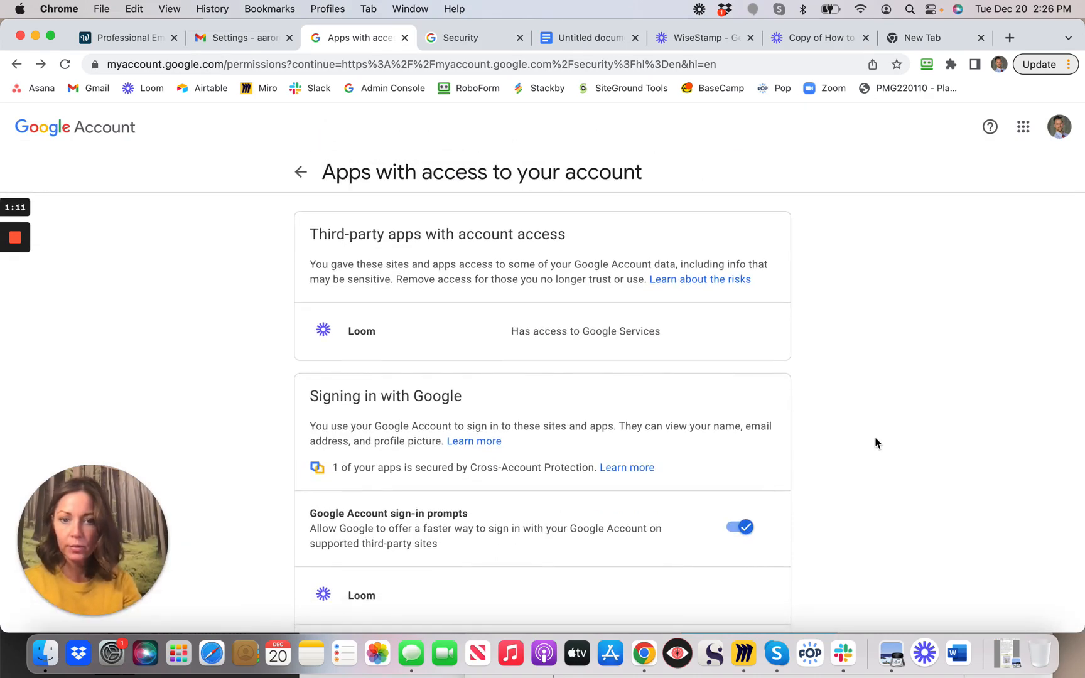